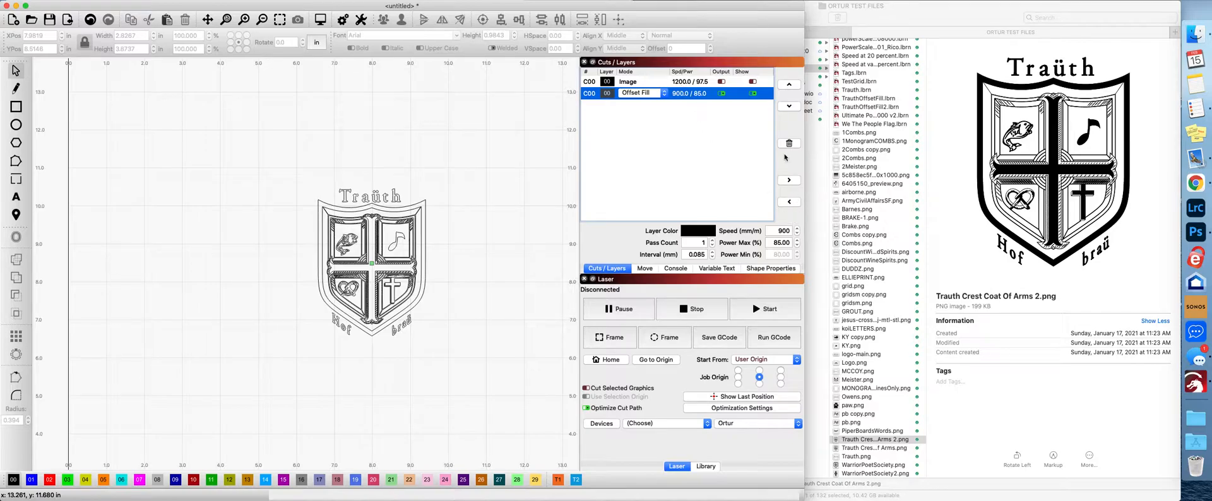
- Delete the offset-fill layer and the old image layer along with their objects
left_click(789, 142)
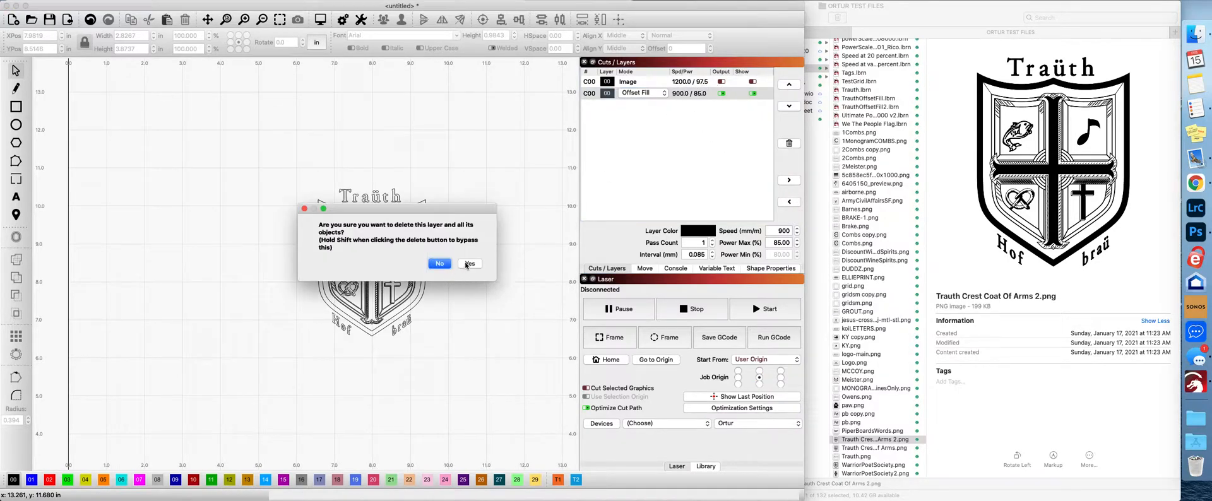
left_click(470, 263)
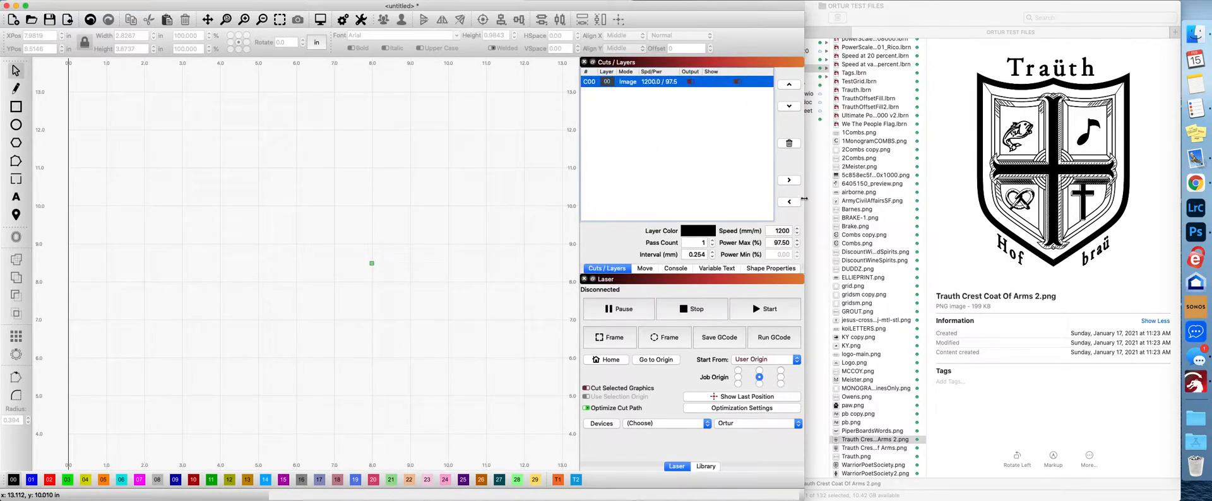
left_click(788, 143)
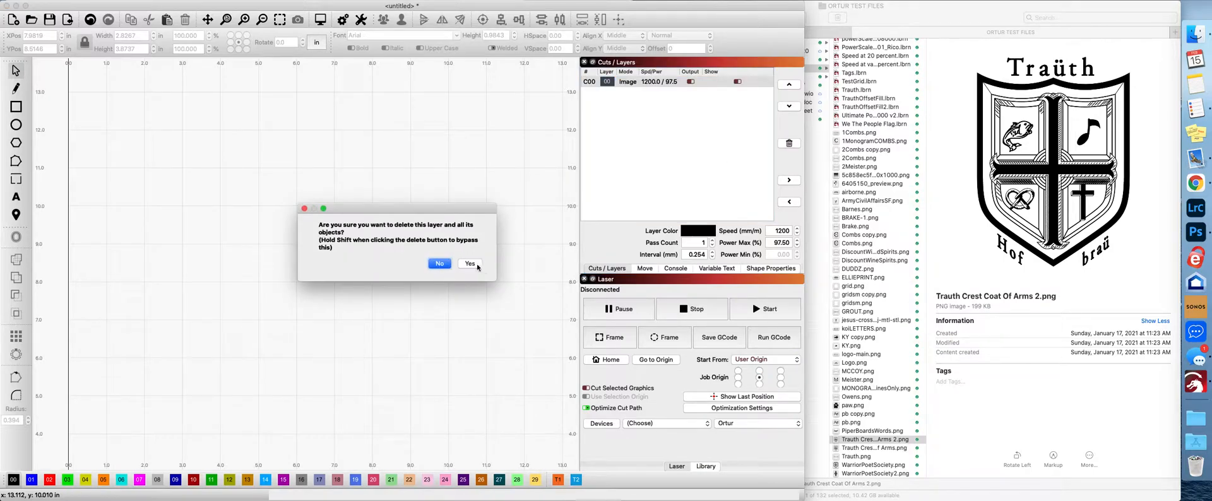
left_click(470, 263)
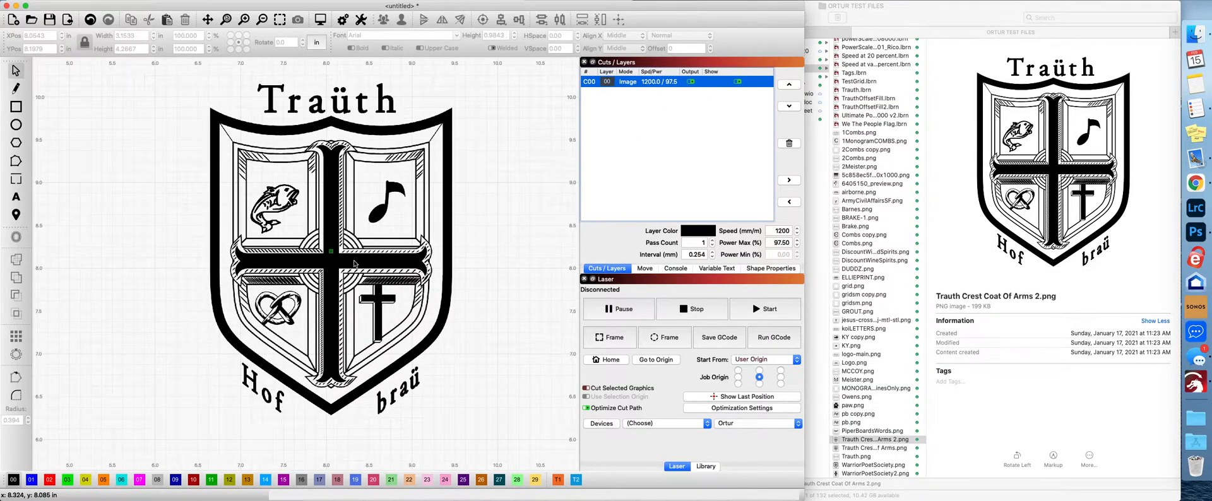
- Re-import the Trauth crest PNG and select it on the workspace
left_click(354, 263)
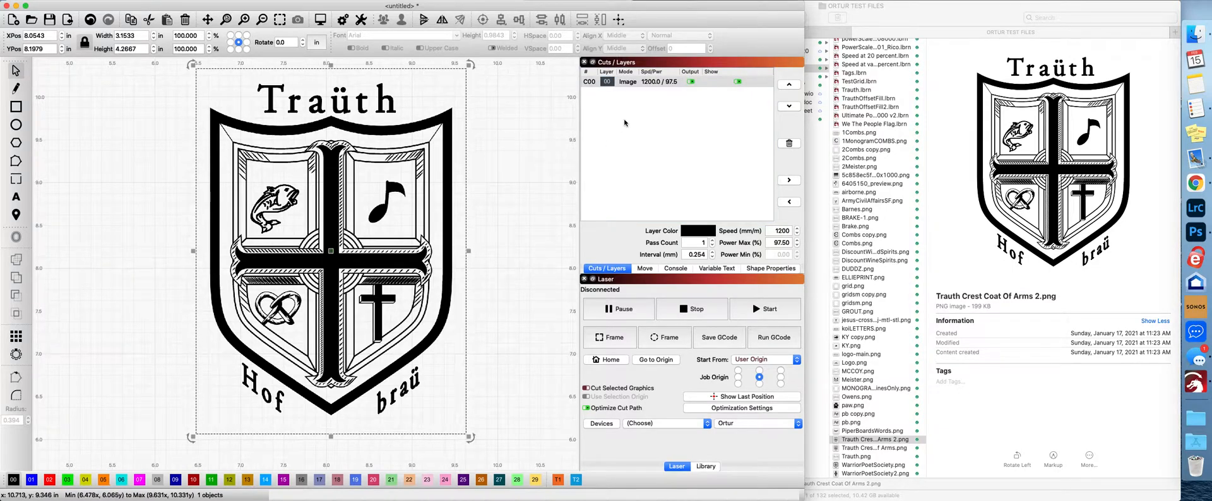
mouse_move(640, 84)
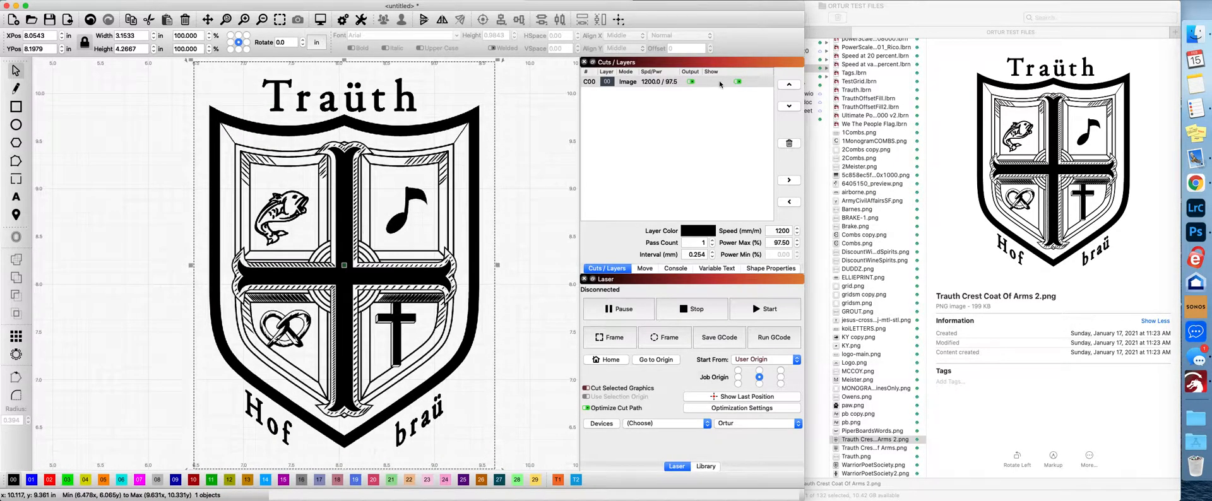
- Set the image layer to 300 DPI with 0° scan angle and Dither mode, keeping 1200 mm/min at 97.5% power
double_click(628, 82)
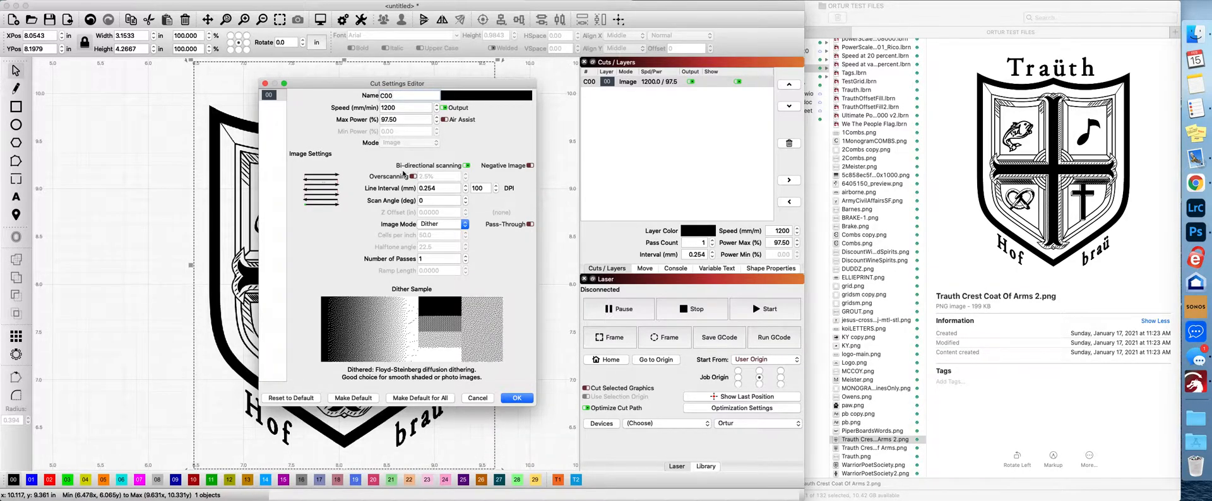
left_click(480, 188)
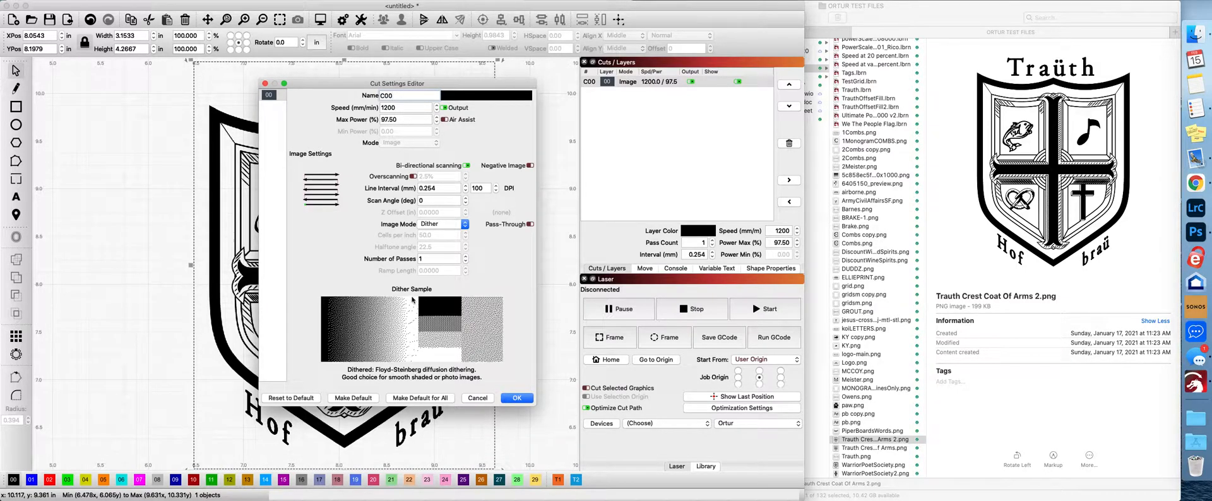
mouse_move(409, 367)
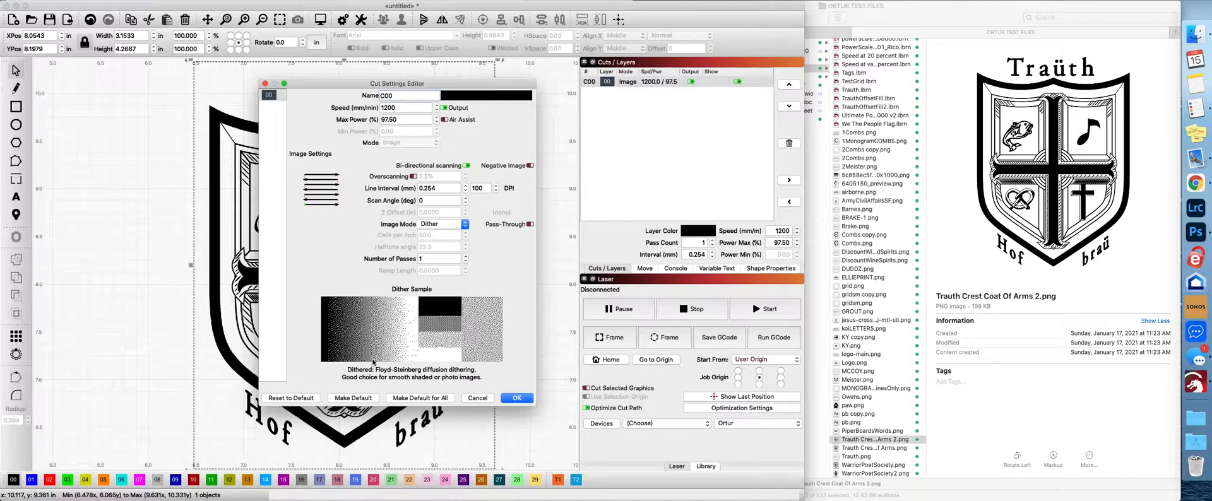
mouse_move(387, 358)
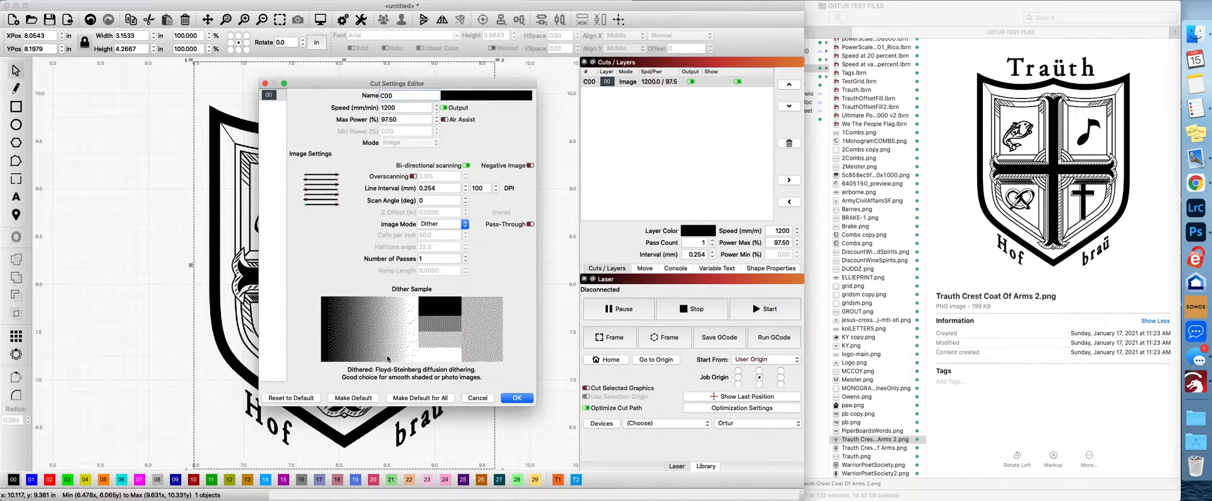
mouse_move(487, 204)
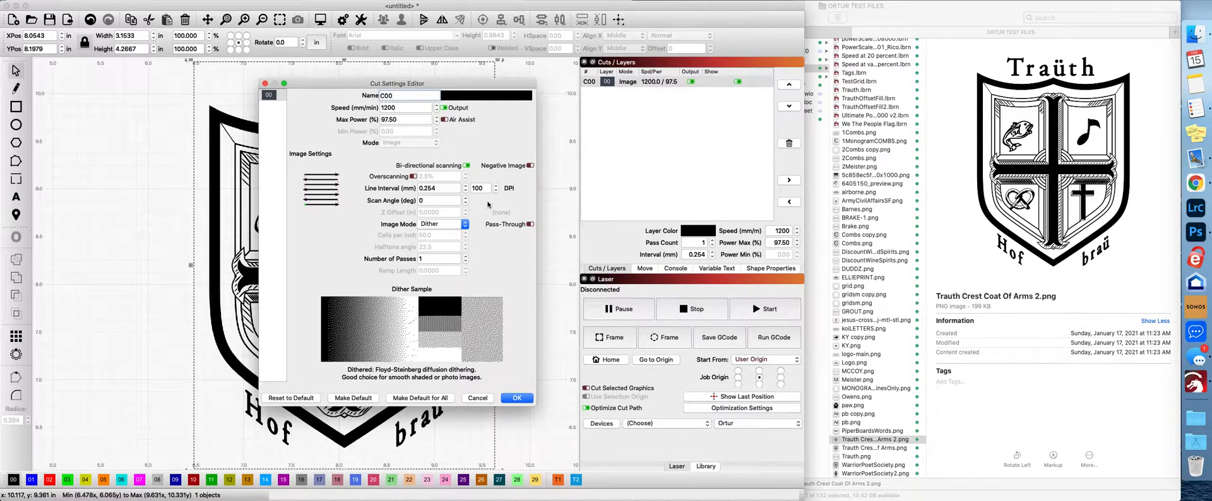
type("30")
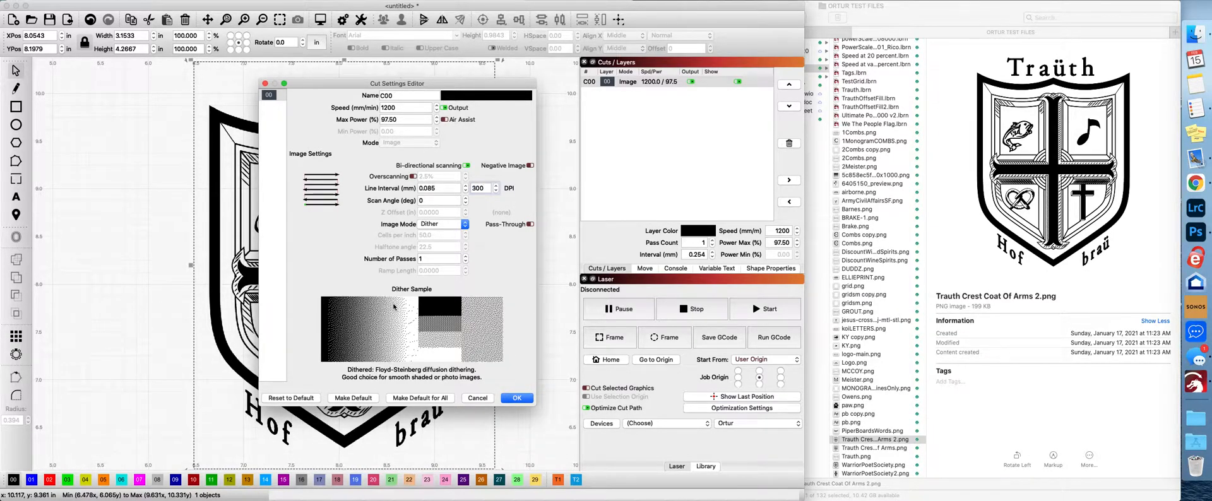
mouse_move(401, 361)
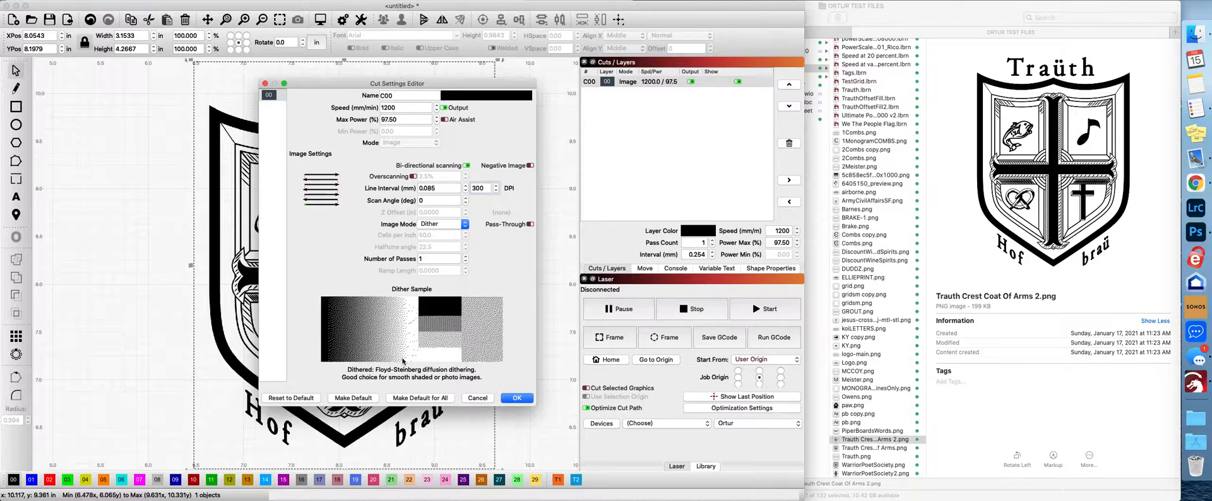
mouse_move(409, 317)
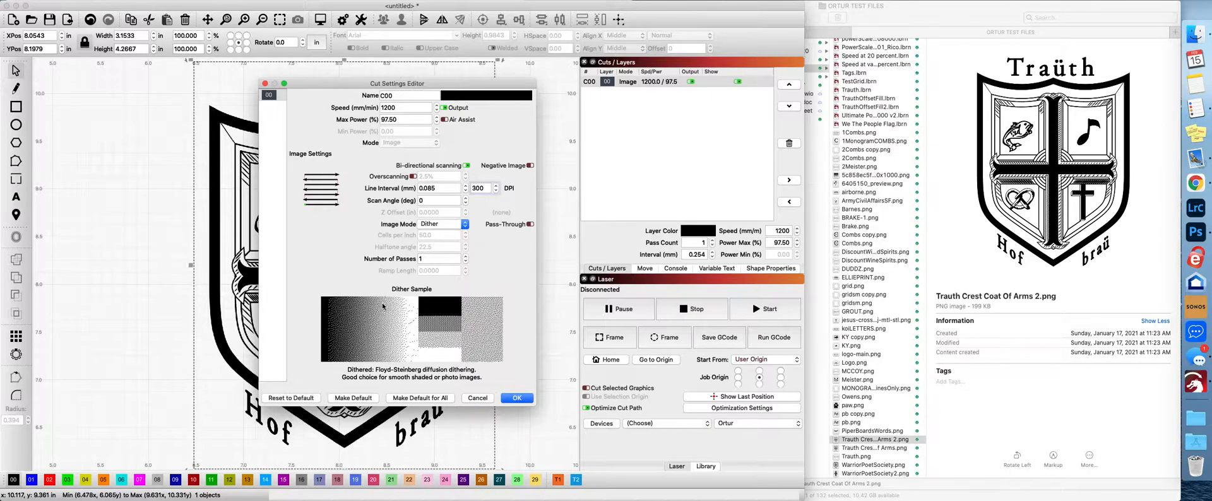
mouse_move(382, 314)
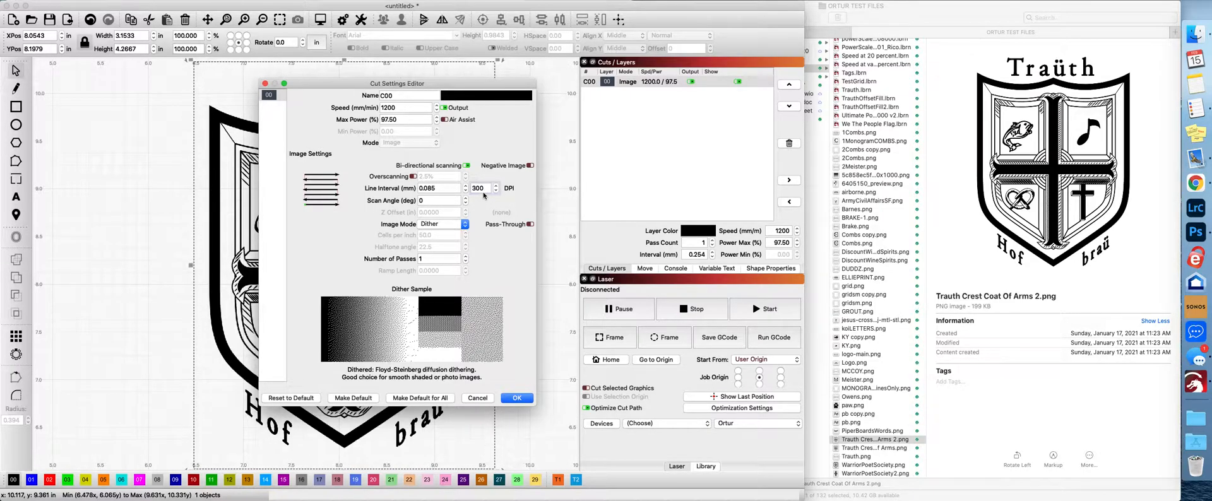
mouse_move(481, 188)
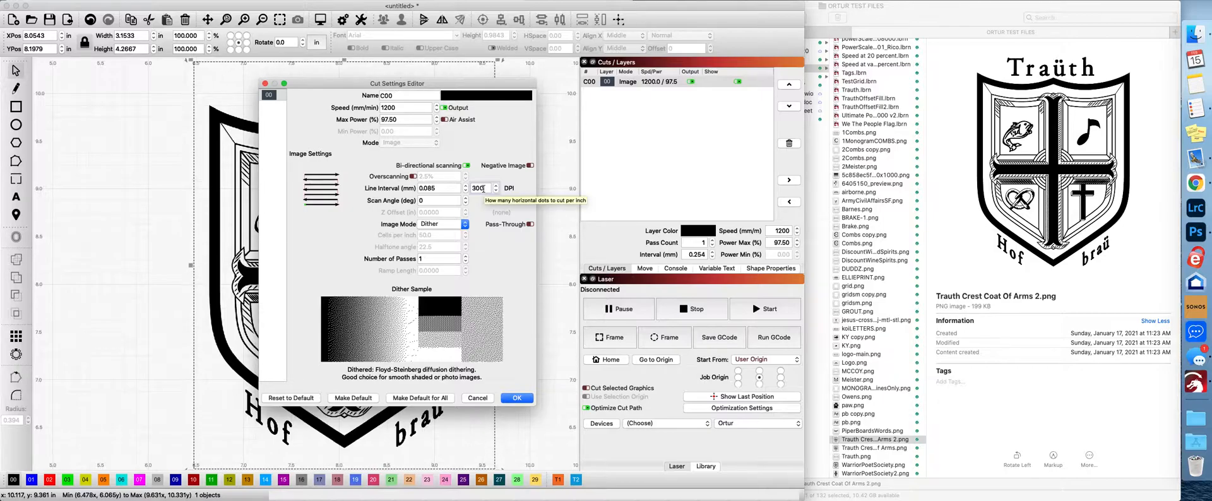
mouse_move(510, 188)
type("35")
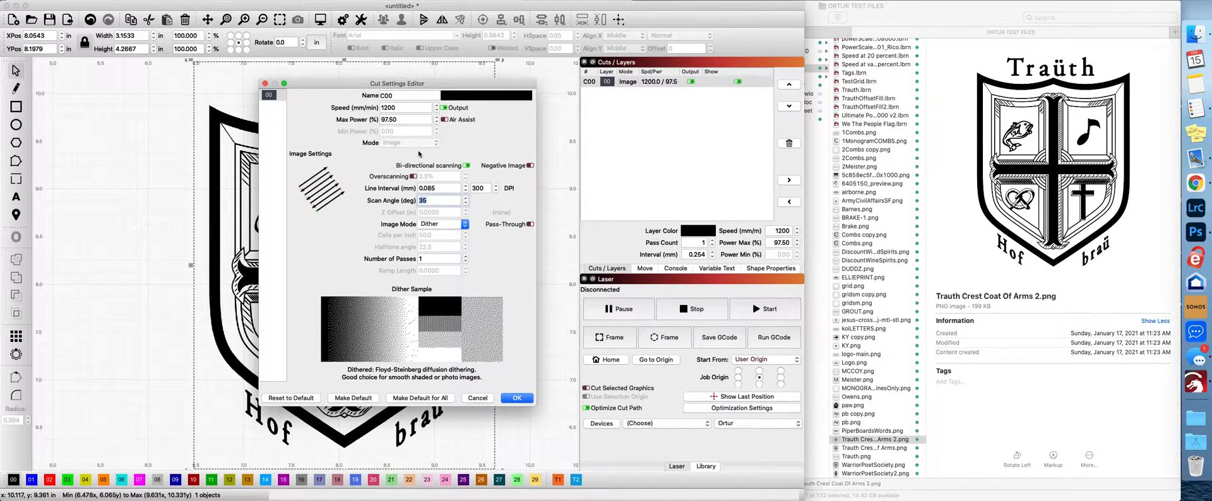
mouse_move(211, 314)
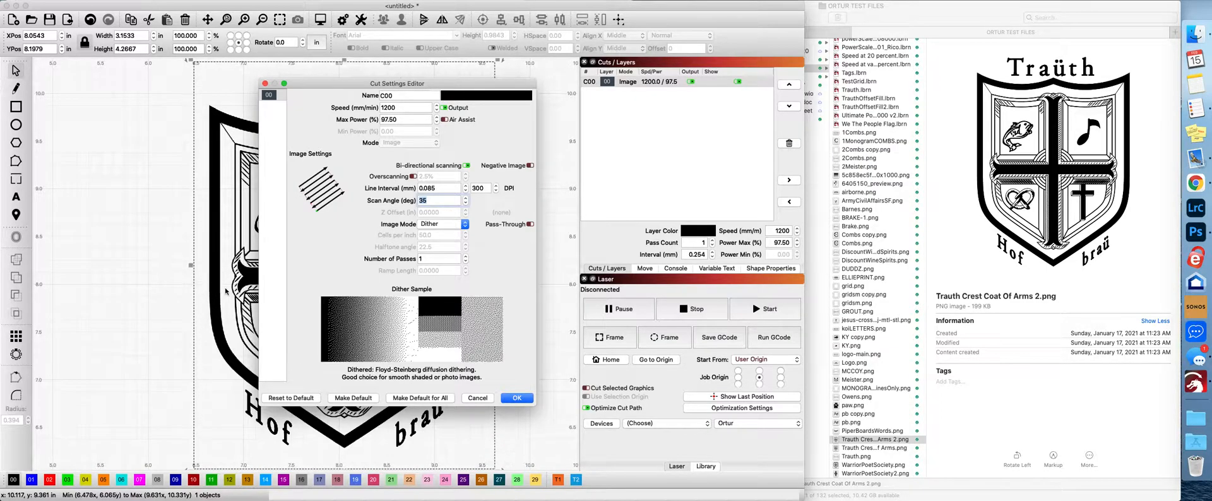
mouse_move(215, 283)
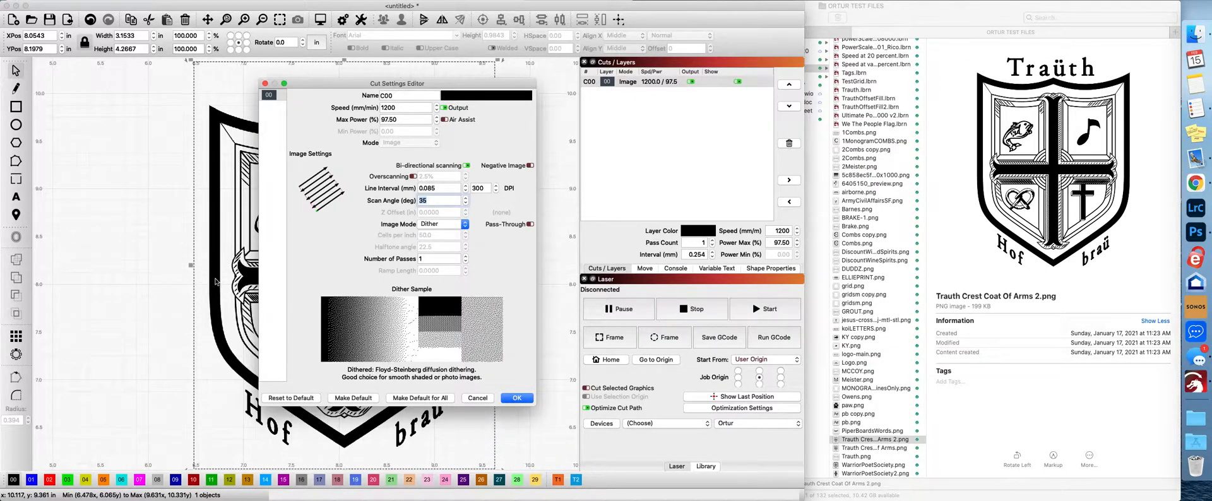
left_click(465, 203)
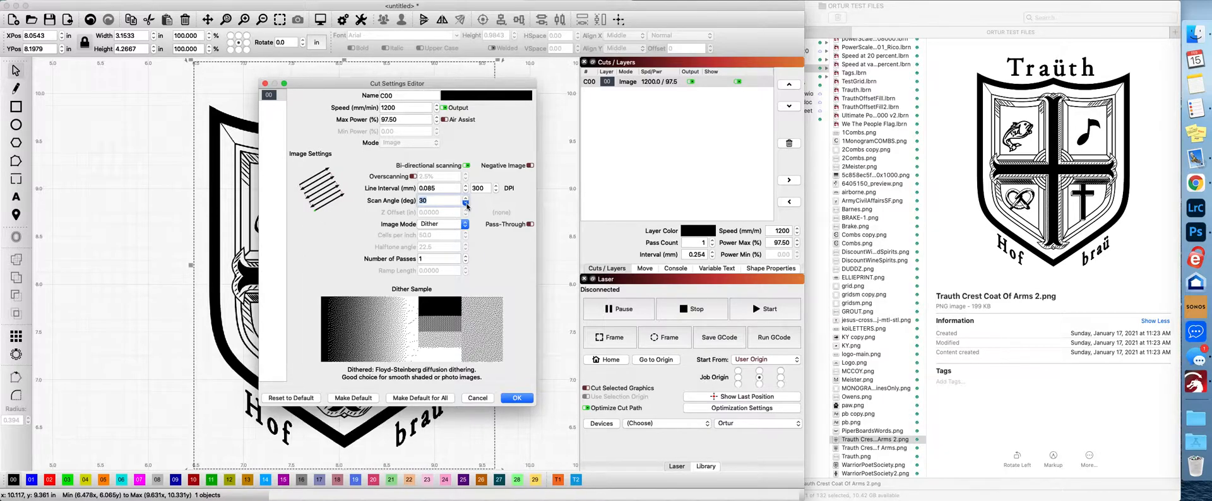
left_click(465, 204)
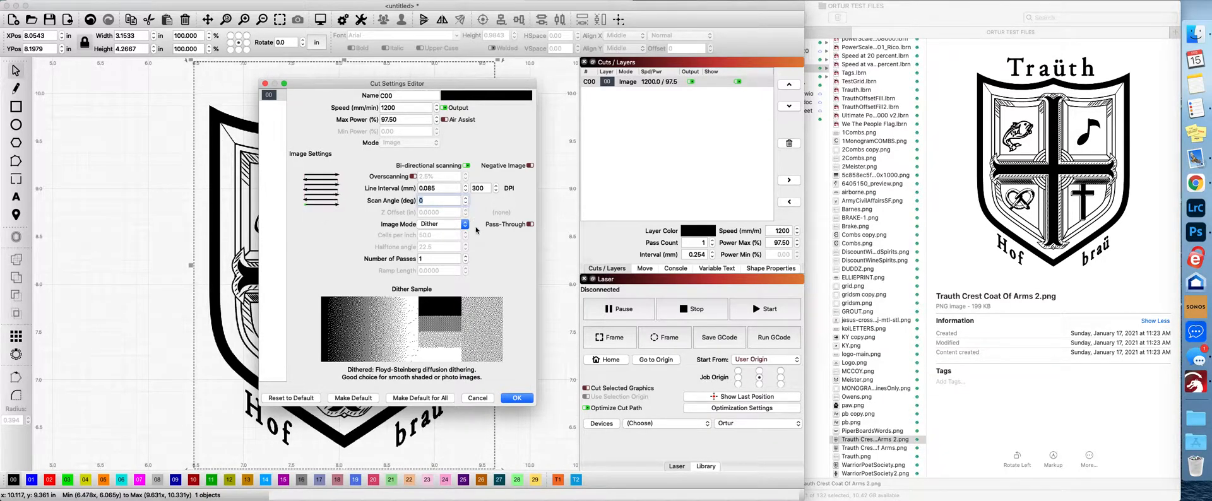
left_click(516, 397)
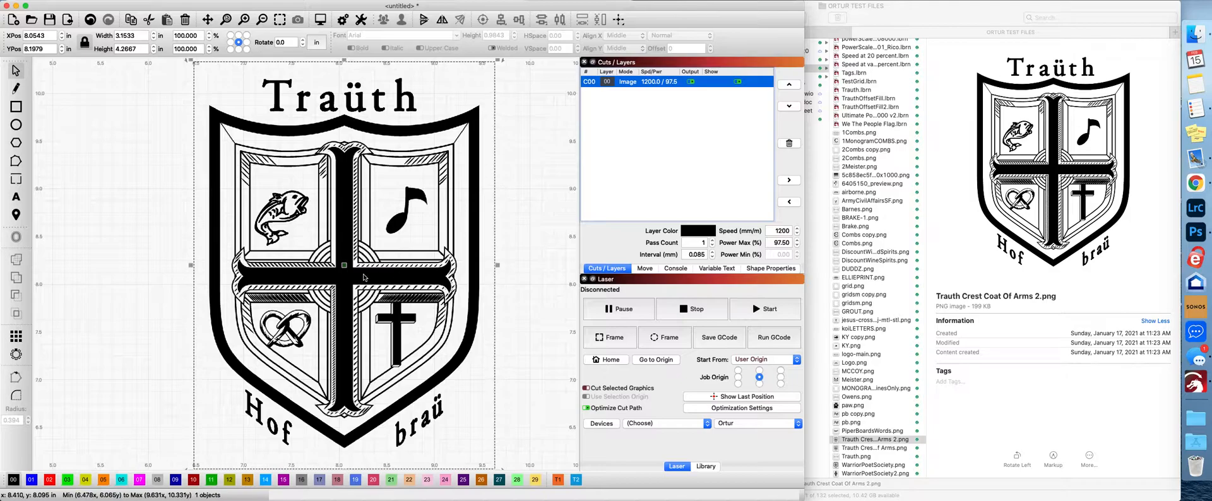
mouse_move(446, 283)
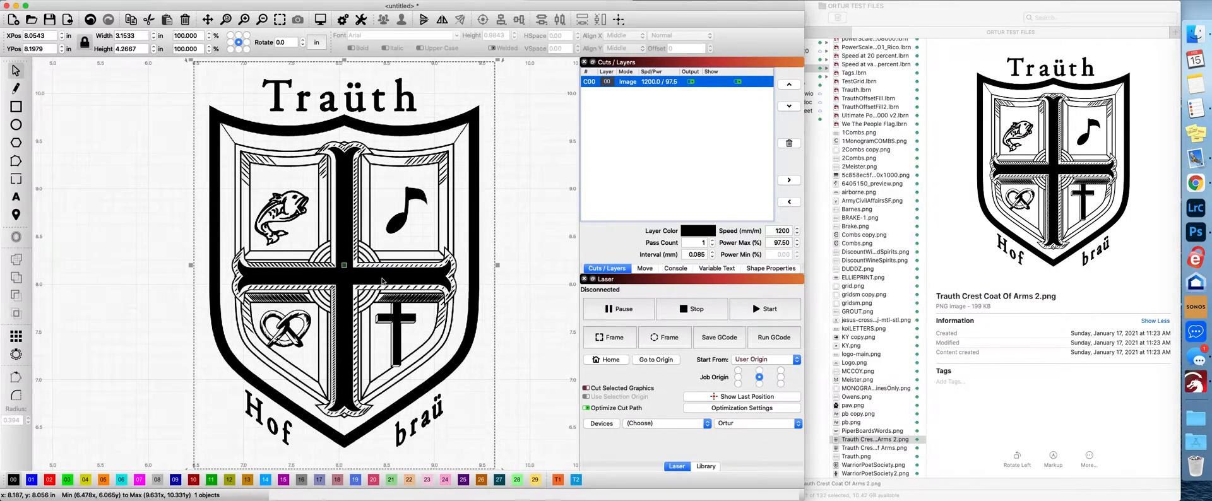
- Reopen the image layer's cut settings showing 300 DPI, dither and 0° scan angle
double_click(626, 83)
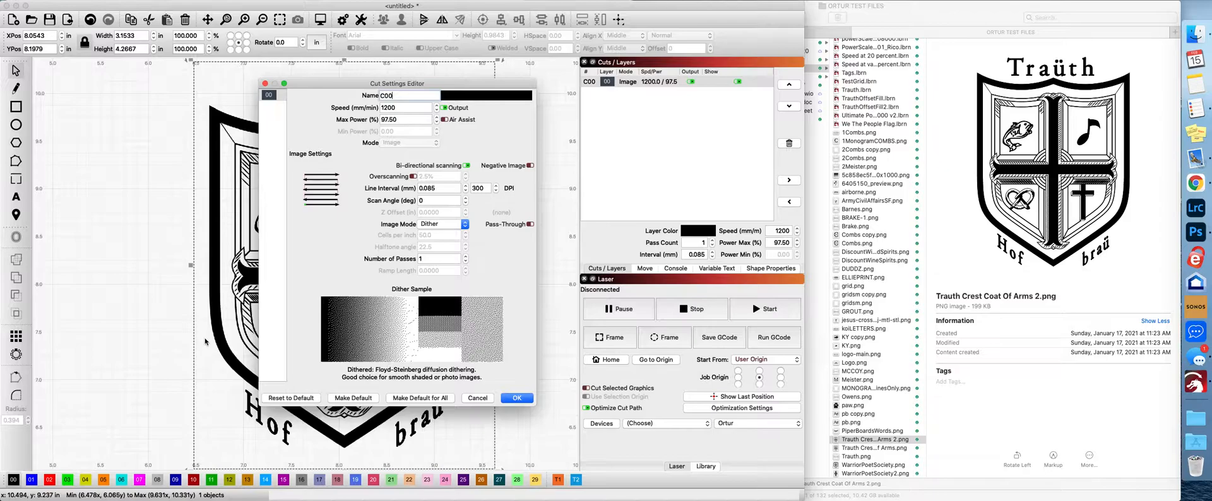
mouse_move(466, 207)
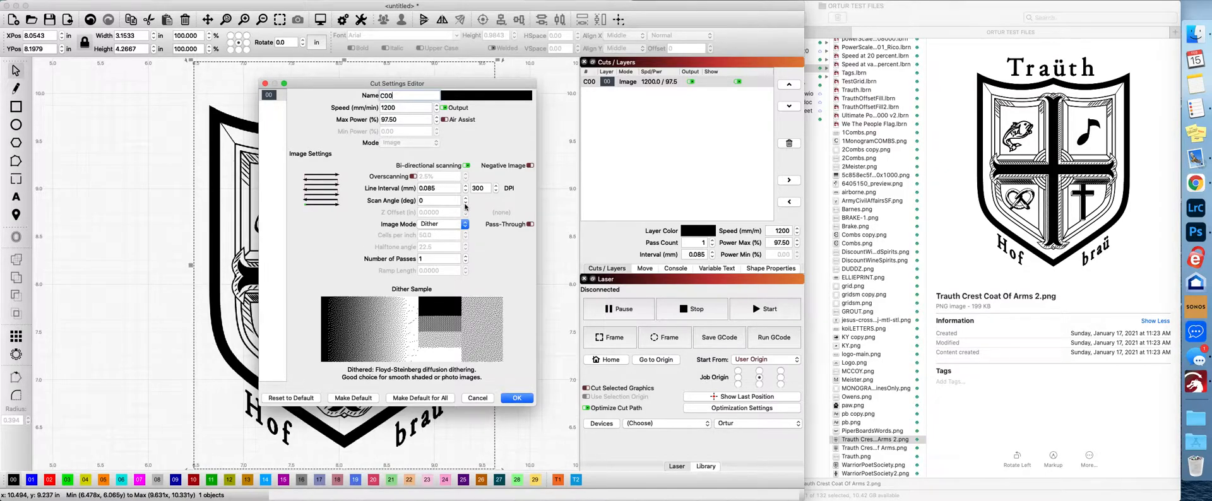
mouse_move(480, 188)
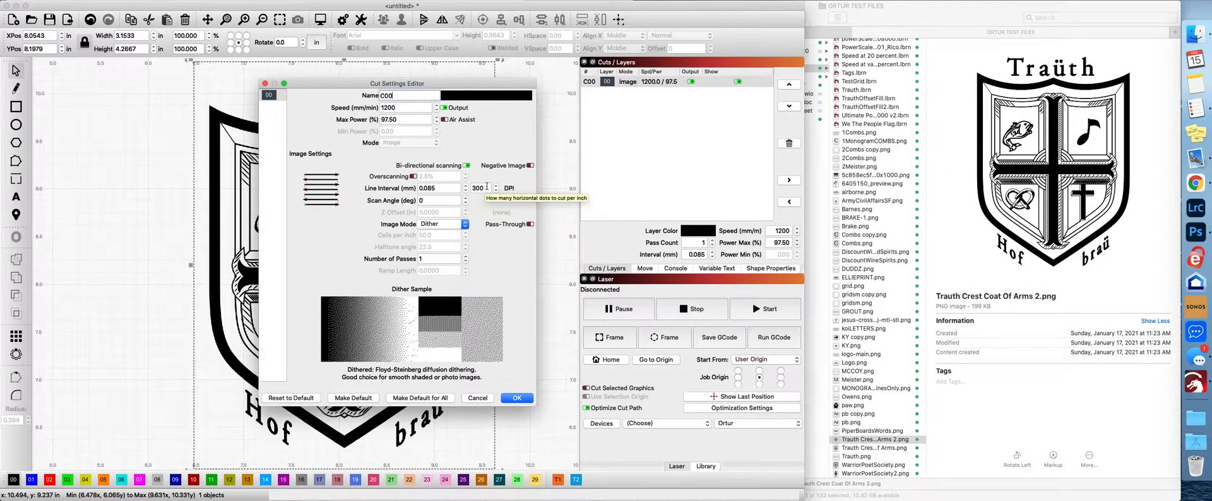
mouse_move(473, 178)
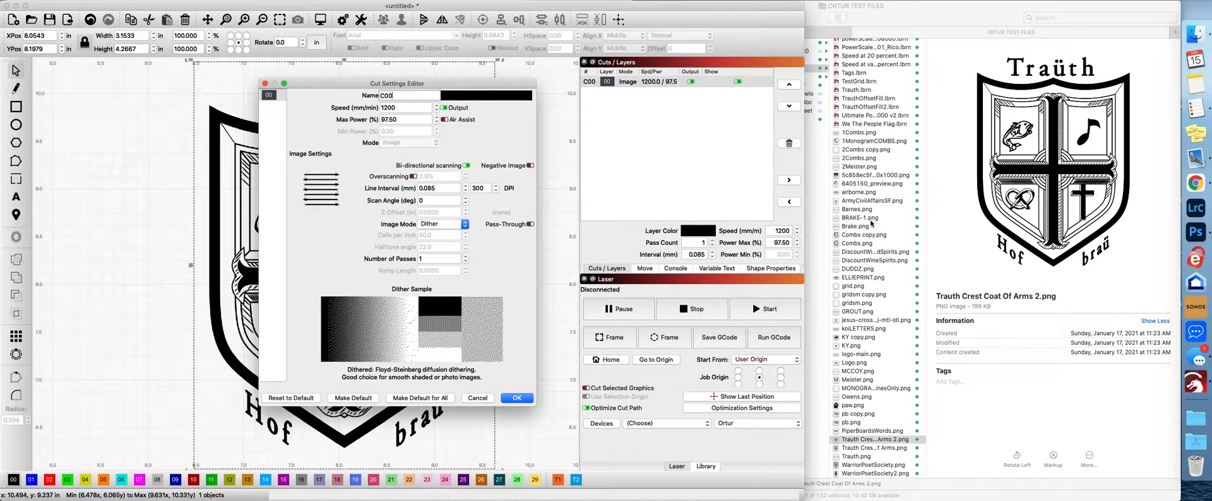
mouse_move(1196, 233)
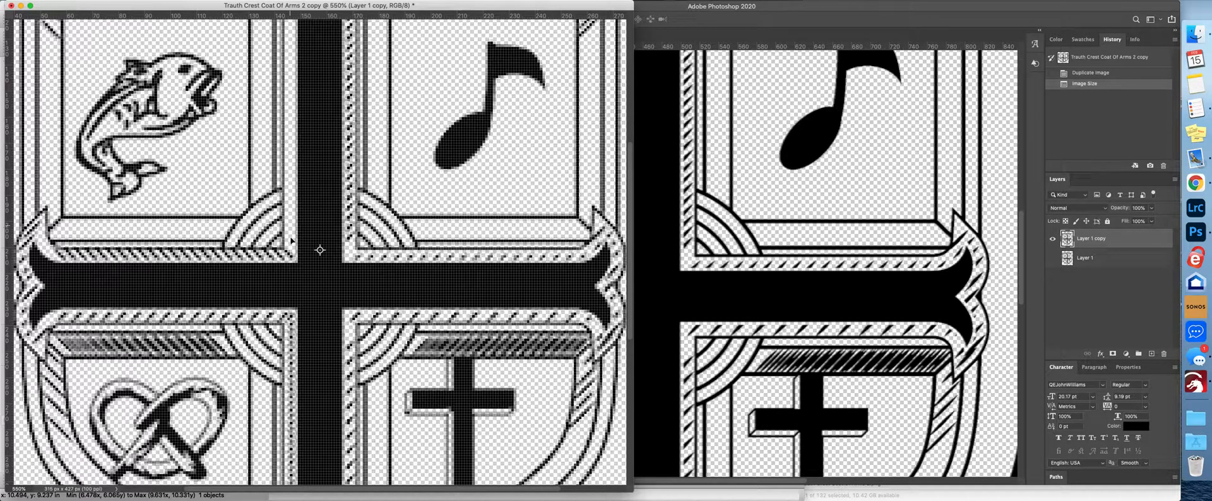
mouse_move(671, 193)
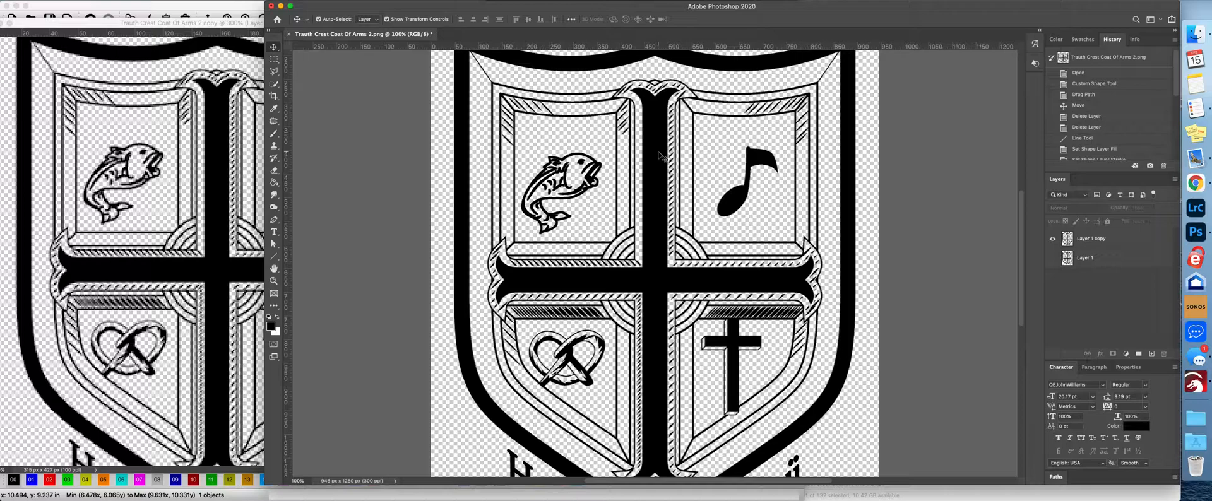
mouse_move(658, 236)
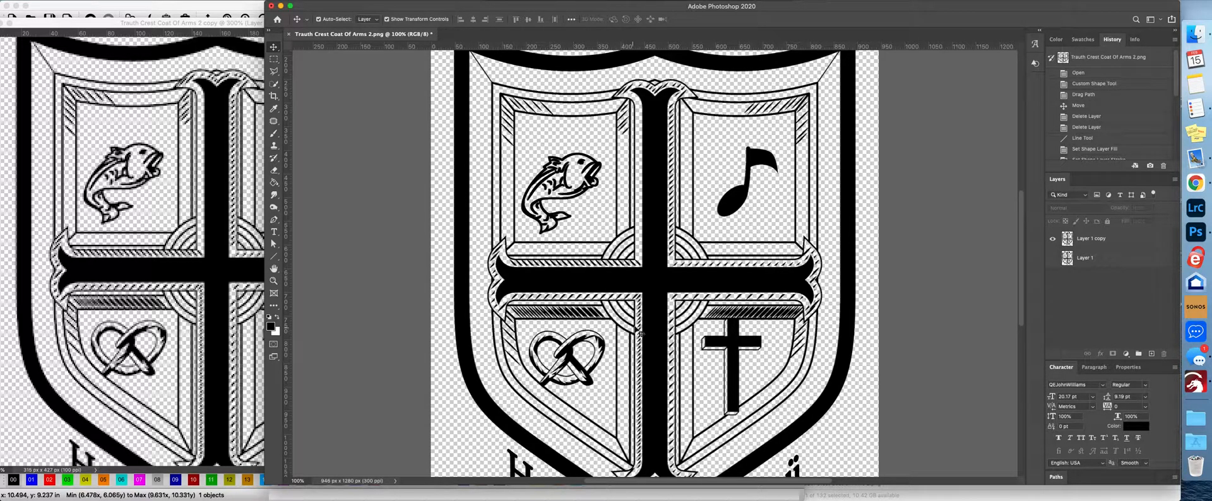
mouse_move(219, 284)
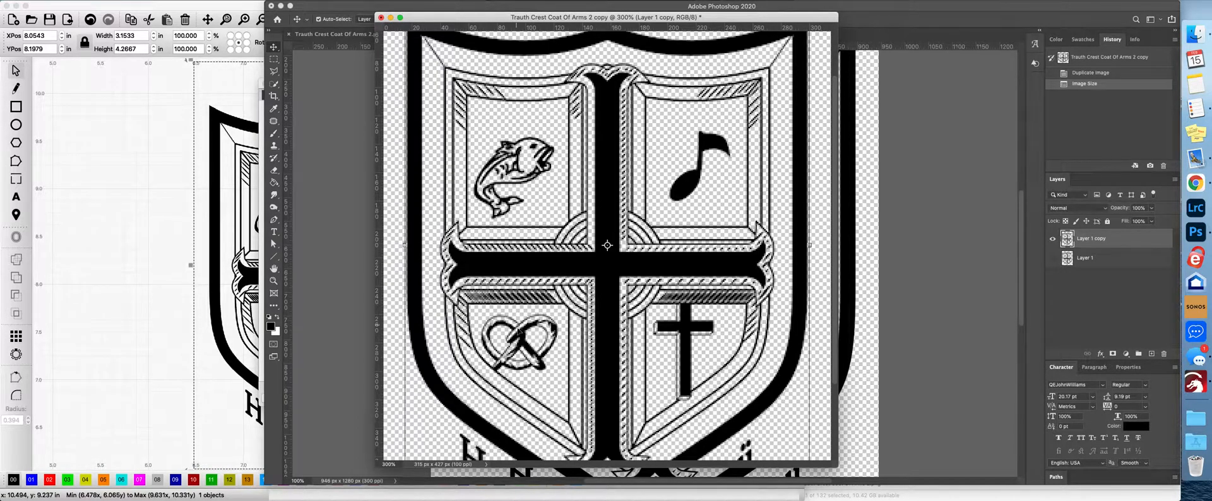
mouse_move(683, 258)
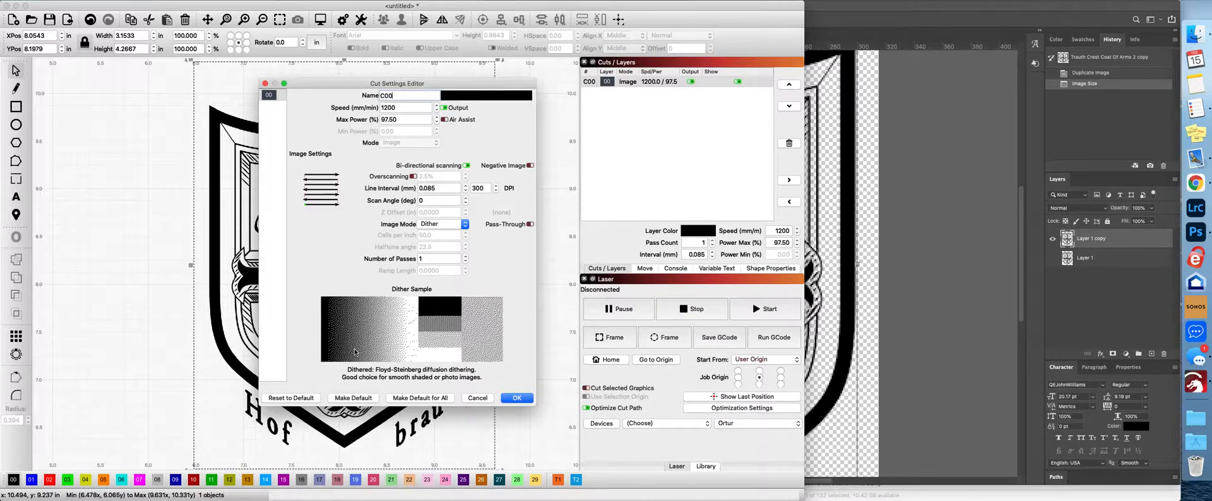
mouse_move(414, 360)
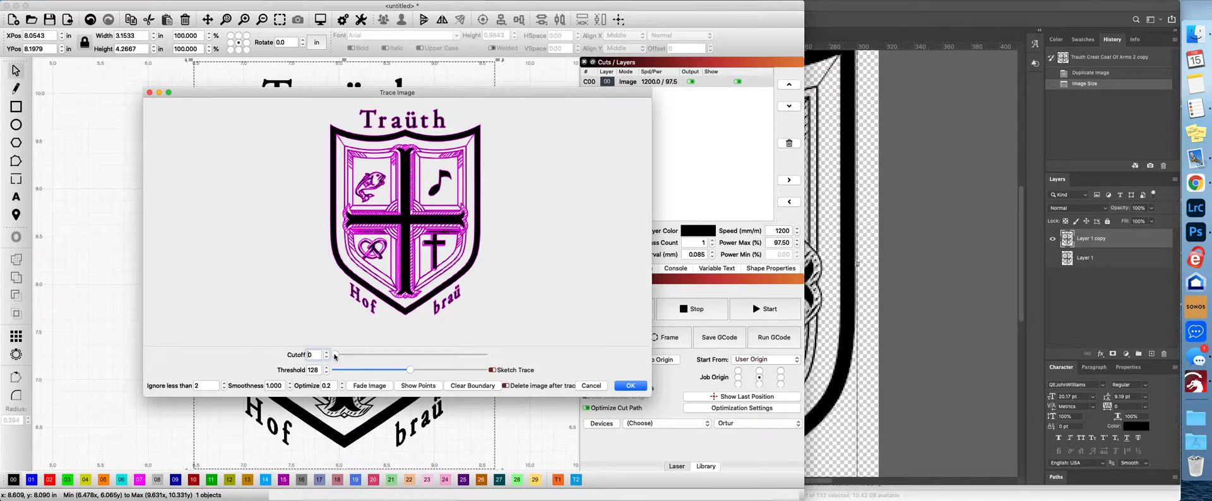
- Tune the trace to cutoff 45 and threshold 213, then accept it to create the crest outlines
left_click_drag(330, 354, 350, 355)
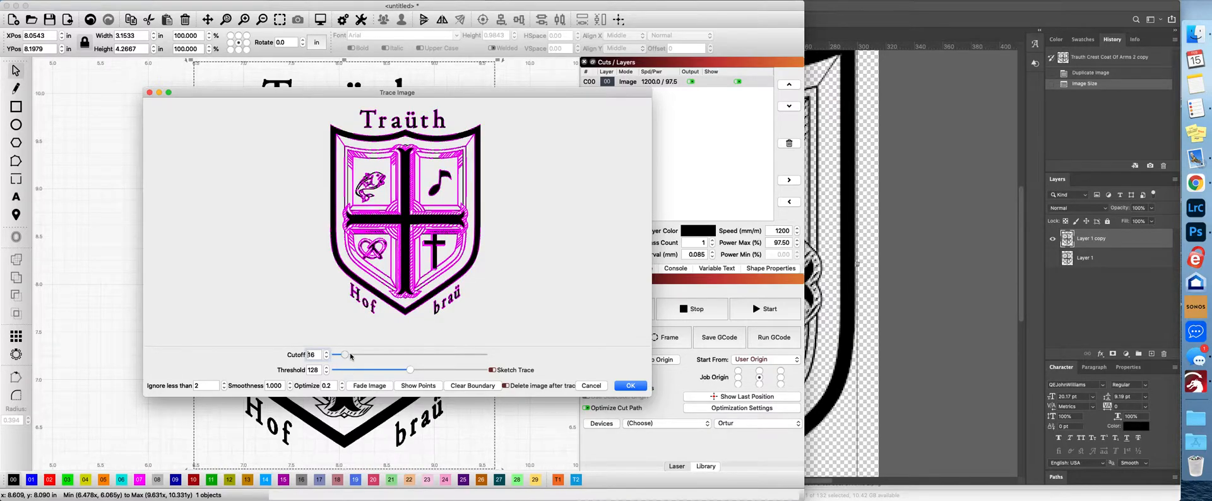
left_click_drag(338, 354, 359, 355)
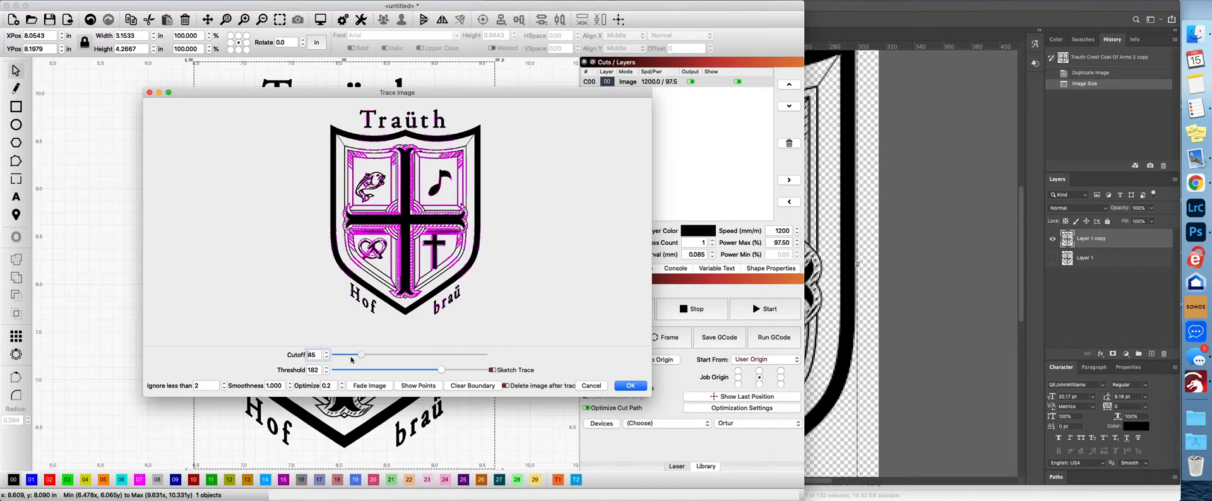
left_click_drag(360, 355, 332, 354)
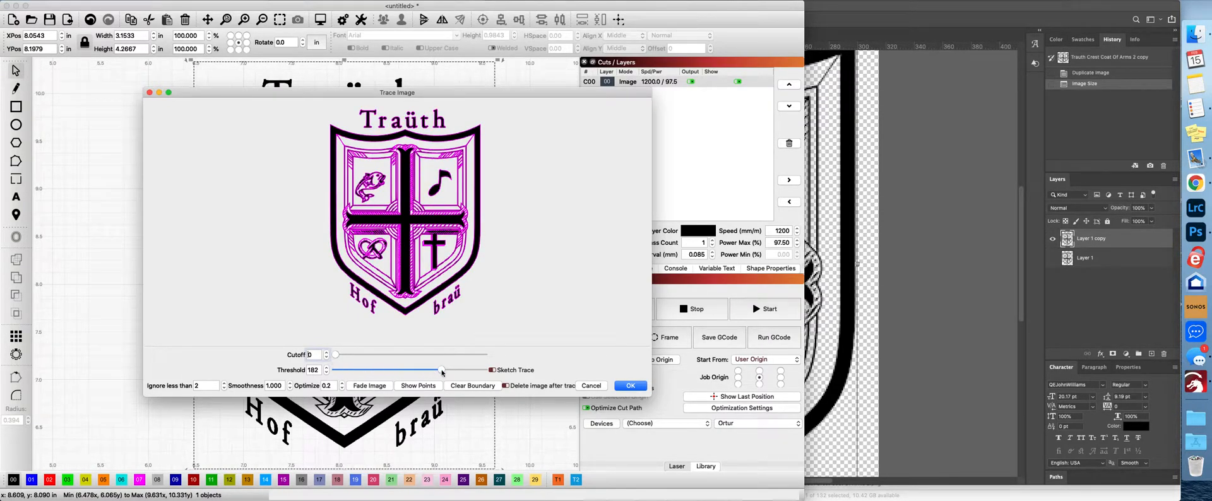
left_click_drag(441, 370, 409, 370)
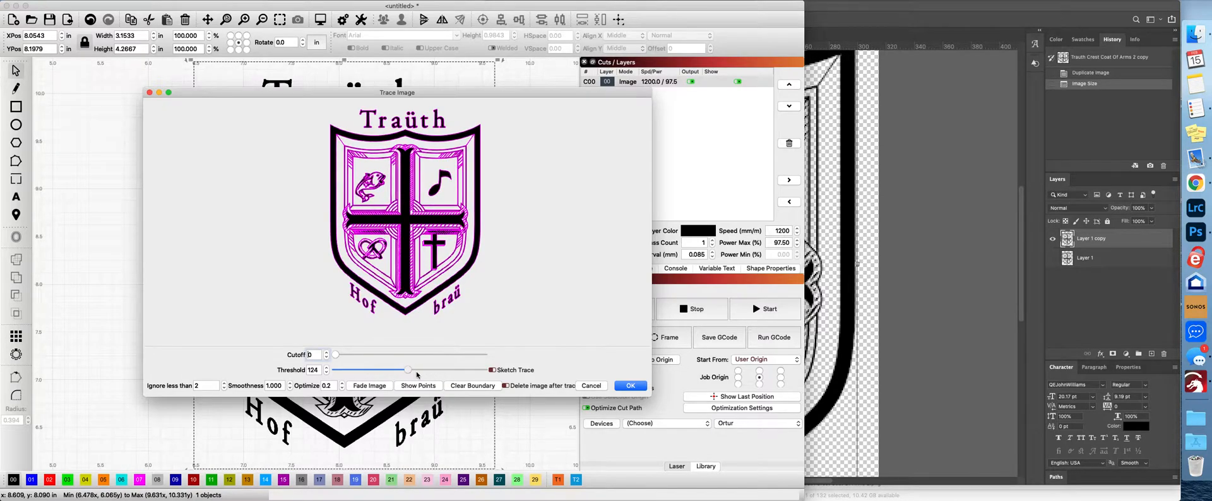
left_click_drag(408, 370, 456, 369)
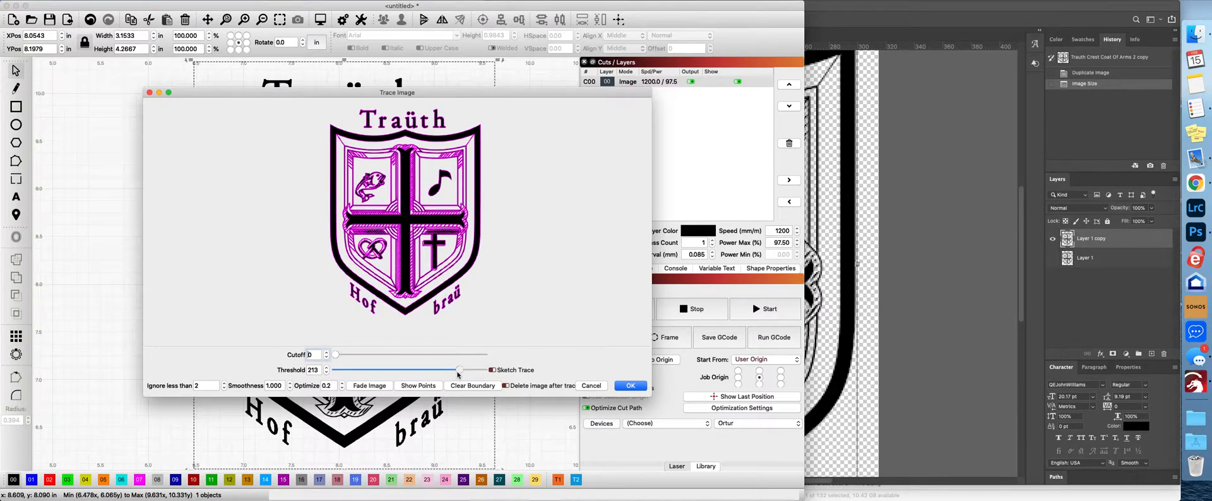
left_click(630, 385)
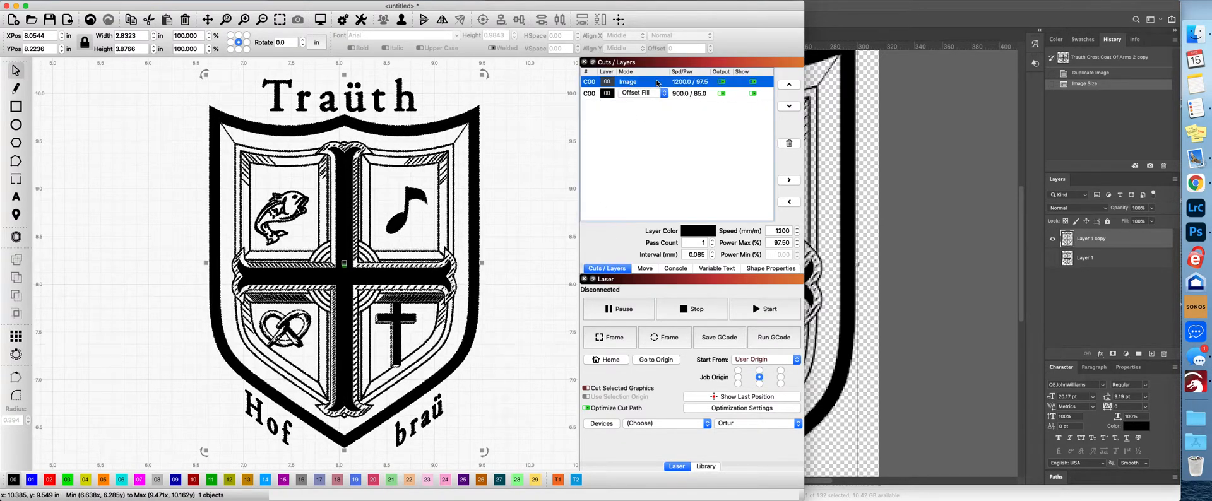
- Turn off Output and Show on the bitmap layer and switch the traced layer to plain Fill
left_click(751, 84)
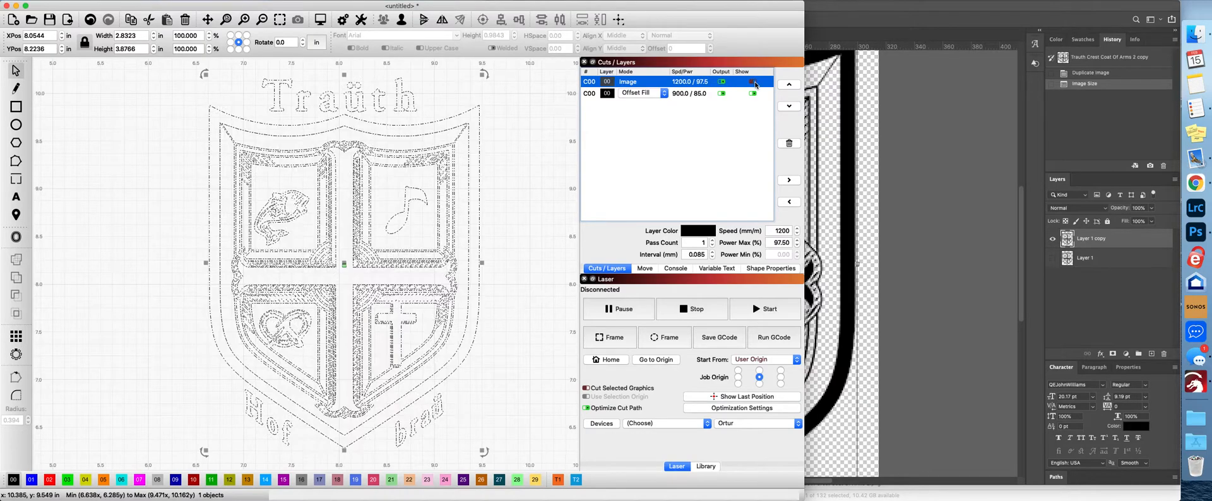
left_click(720, 82)
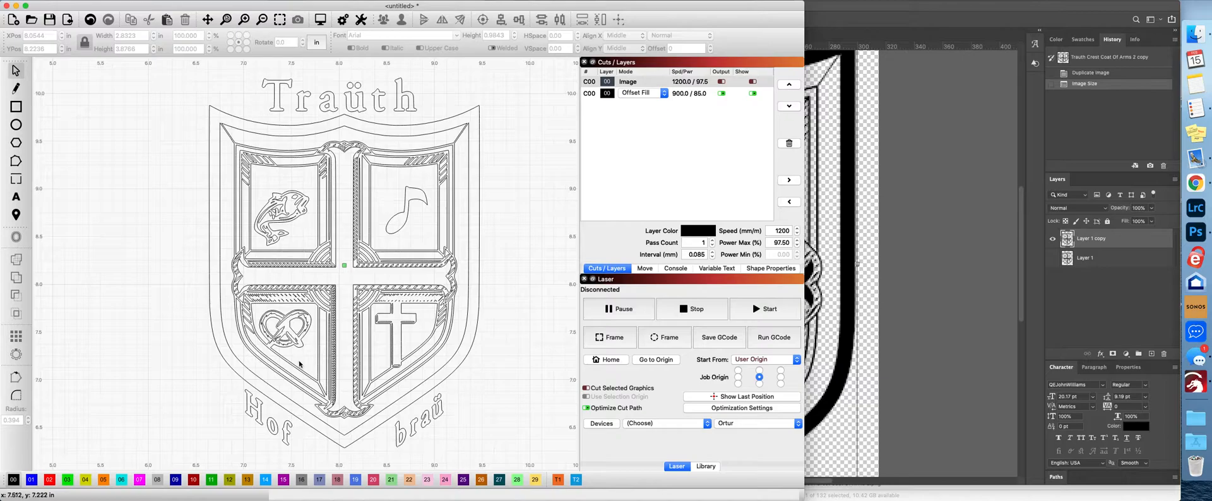
mouse_move(395, 368)
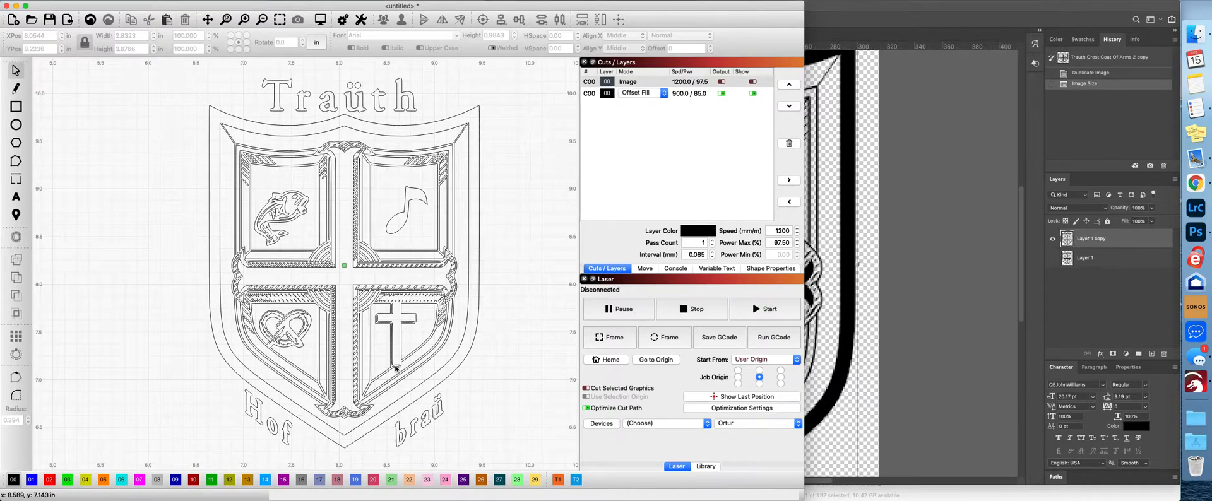
mouse_move(374, 265)
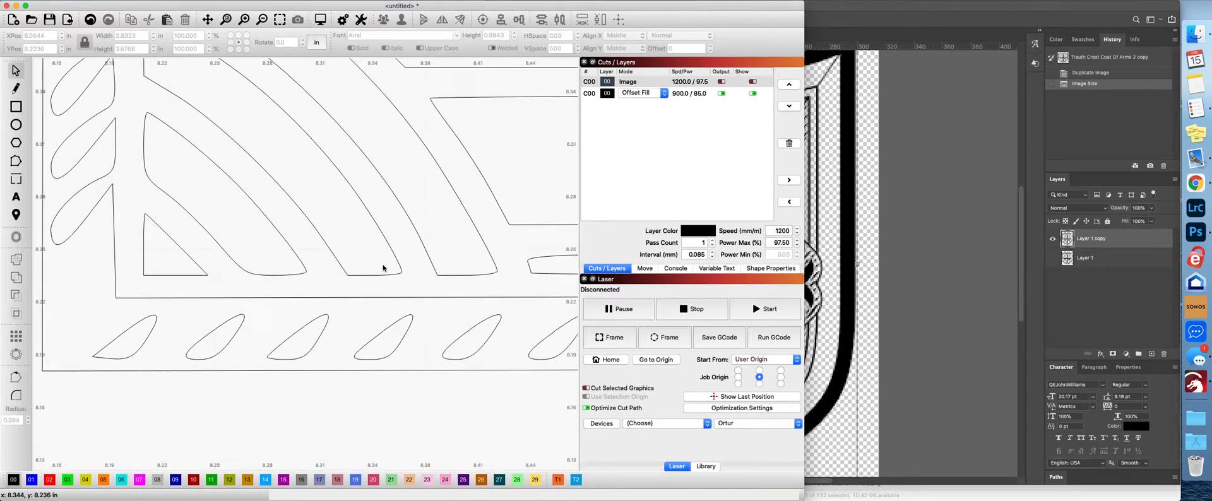
scroll("up", 3)
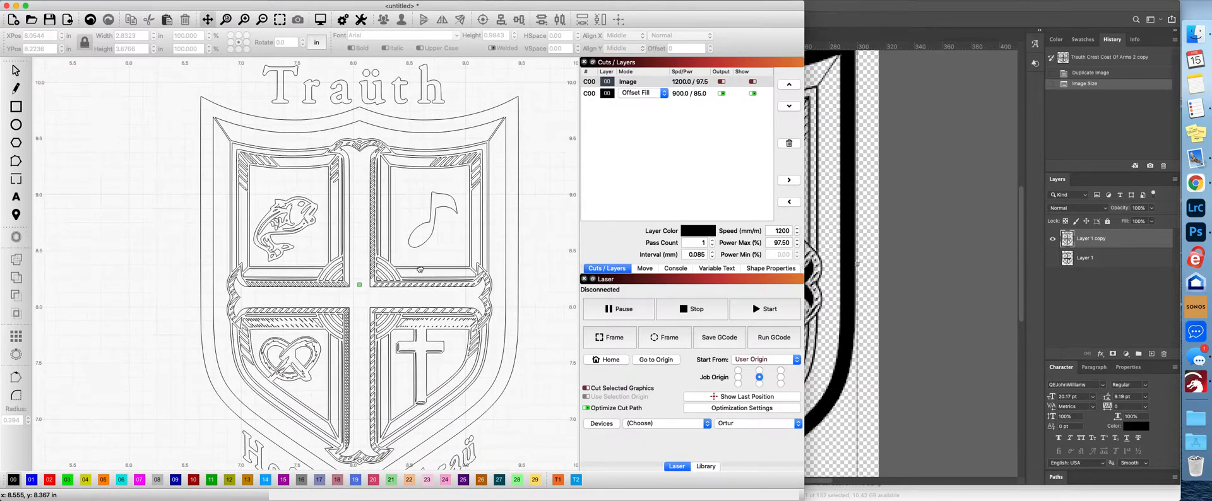
left_click(641, 94)
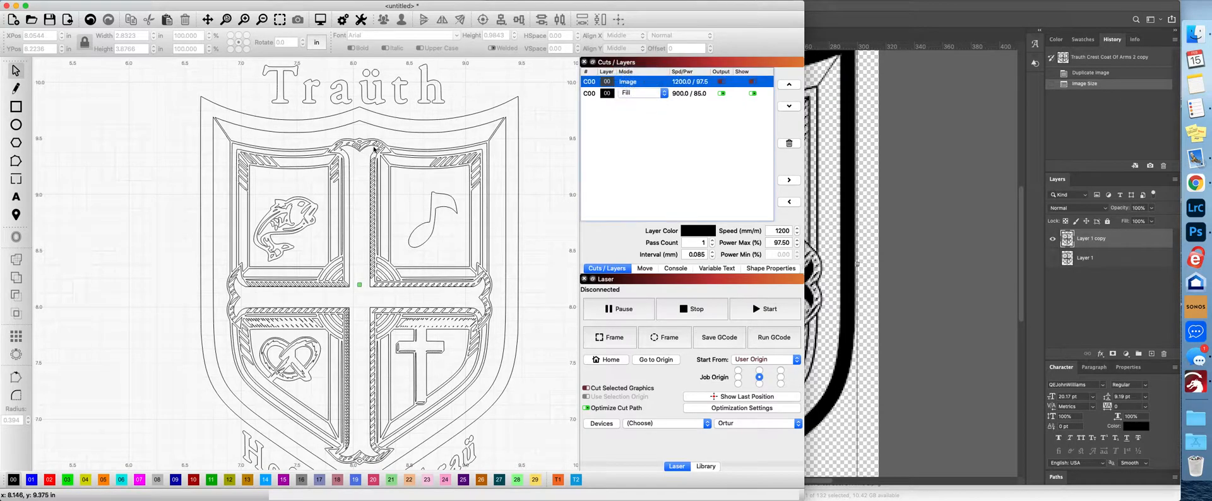
mouse_move(346, 103)
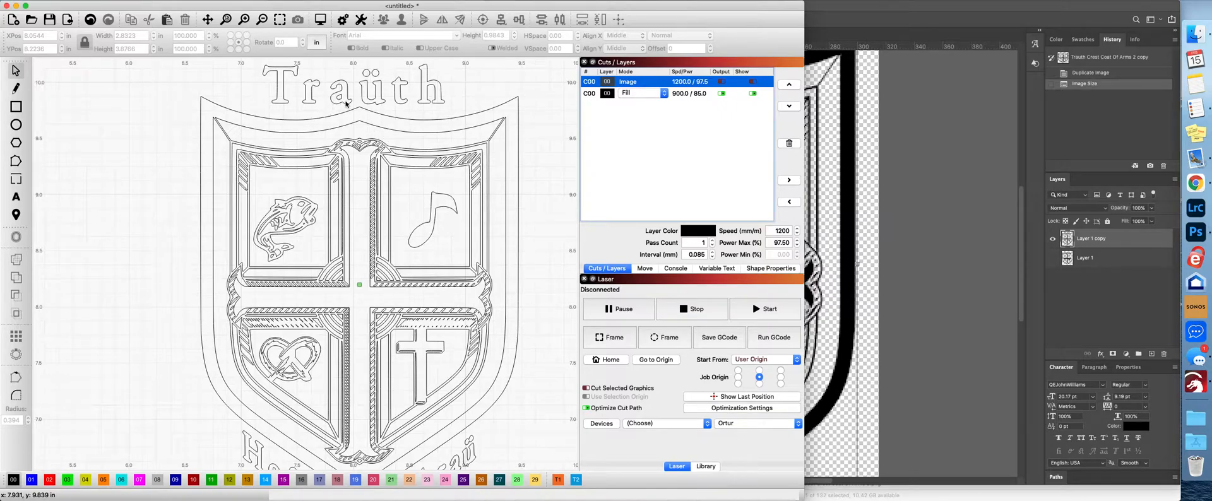
mouse_move(384, 109)
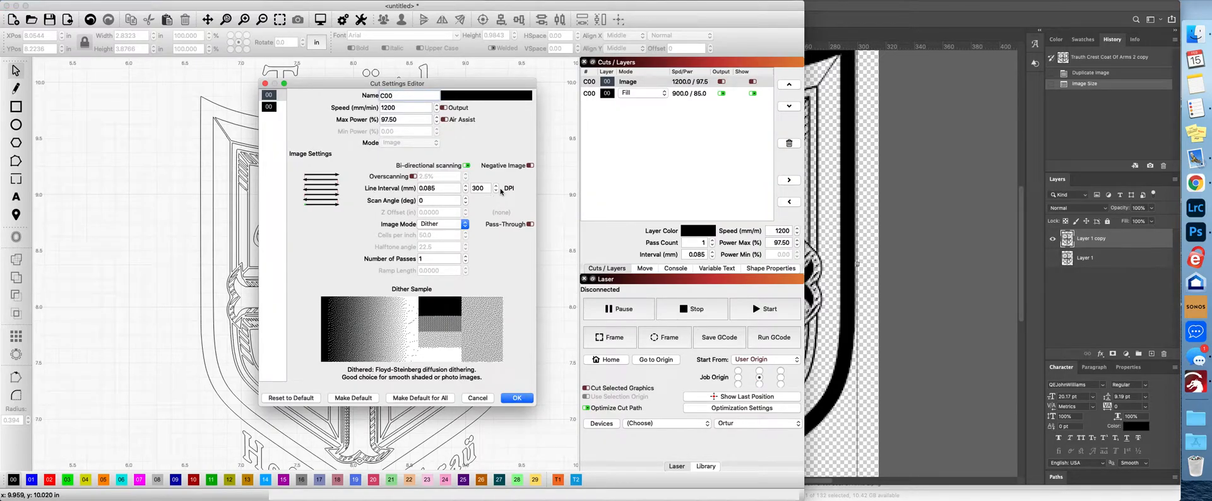
- Close the image settings unchanged and preview the fill job, estimated at about 1:21:19
left_click_drag(397, 83, 663, 102)
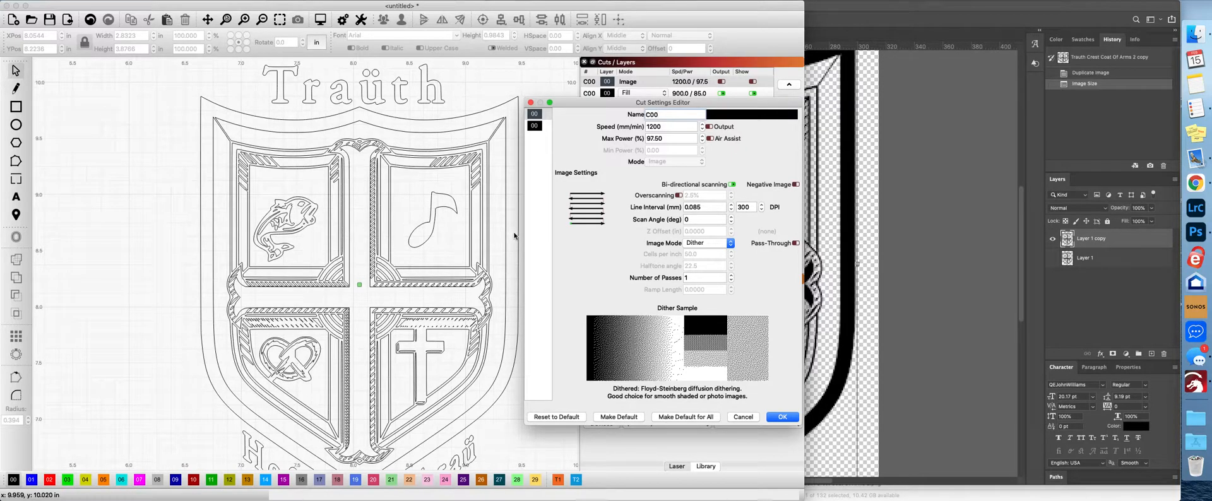
mouse_move(655, 322)
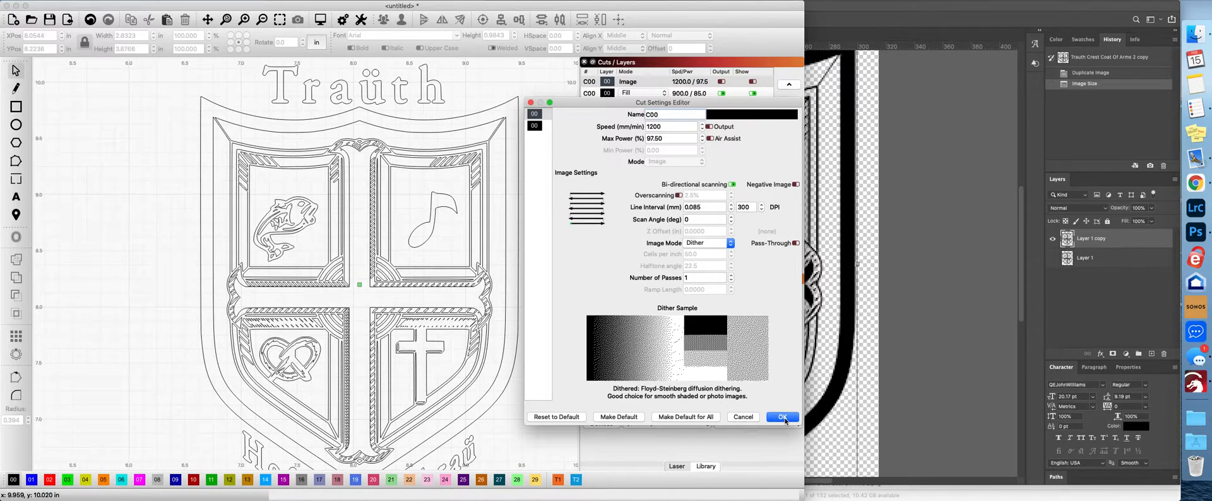
left_click(781, 417)
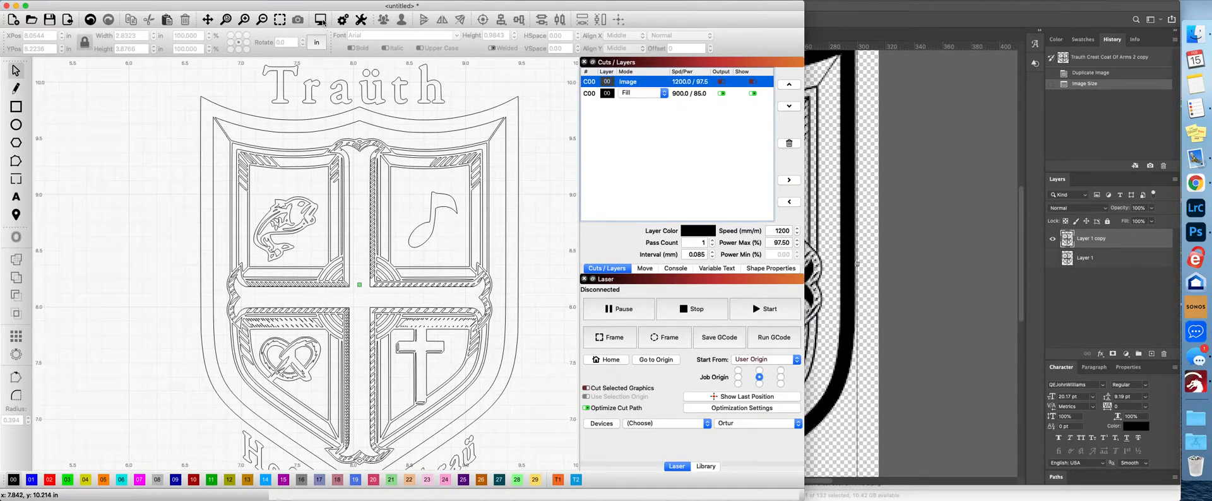
mouse_move(320, 19)
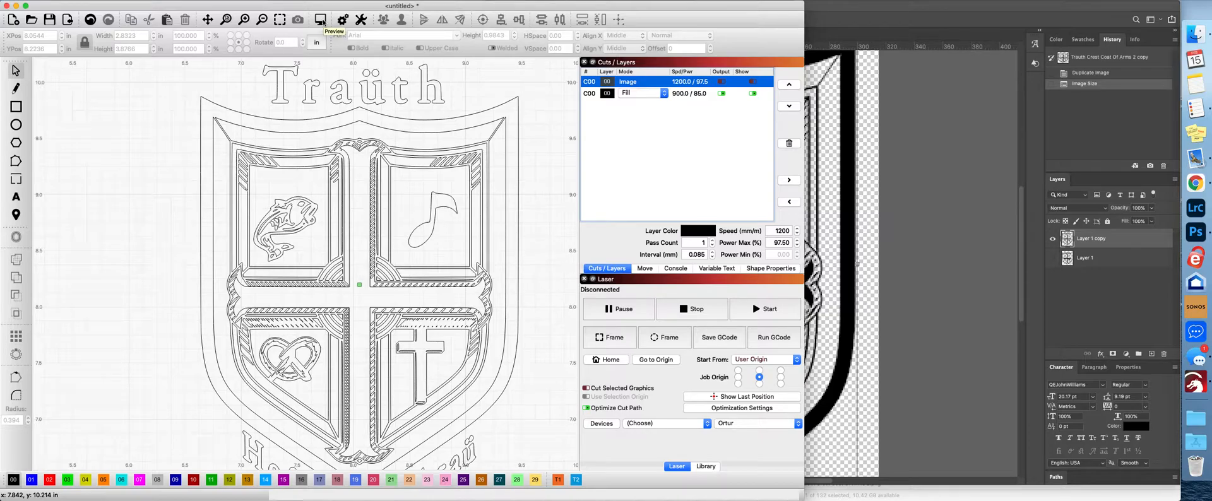
left_click(641, 93)
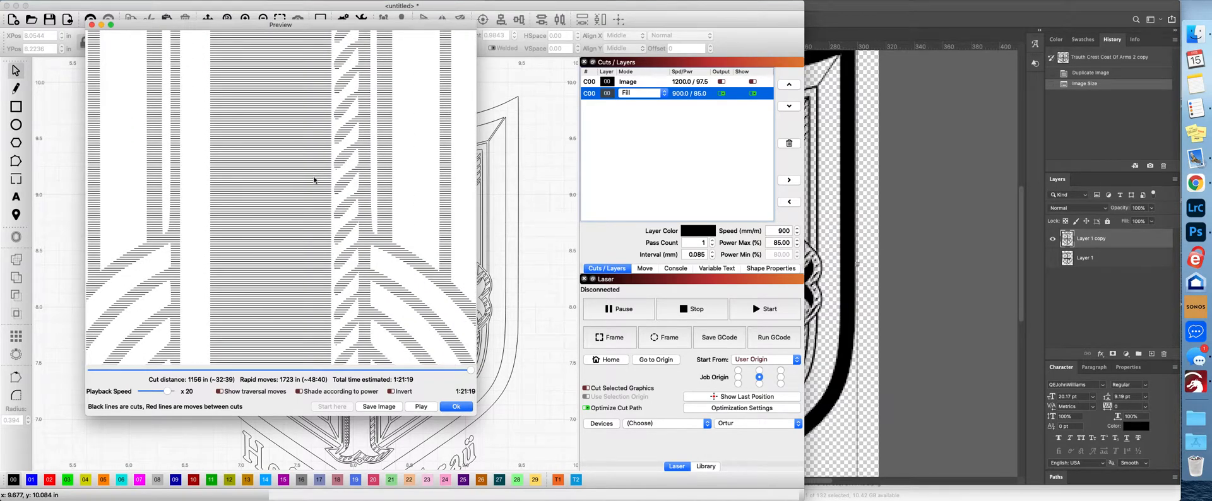
- Coarsen the fill layer to 100 lines per inch (0.254 mm) for a roughly 27-minute estimate
left_click(456, 407)
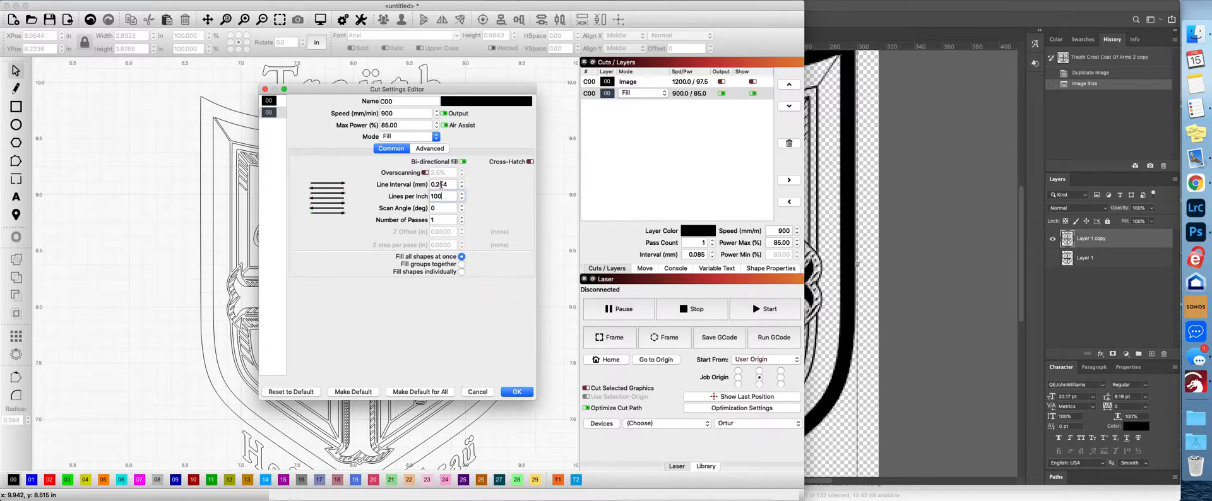
mouse_move(442, 184)
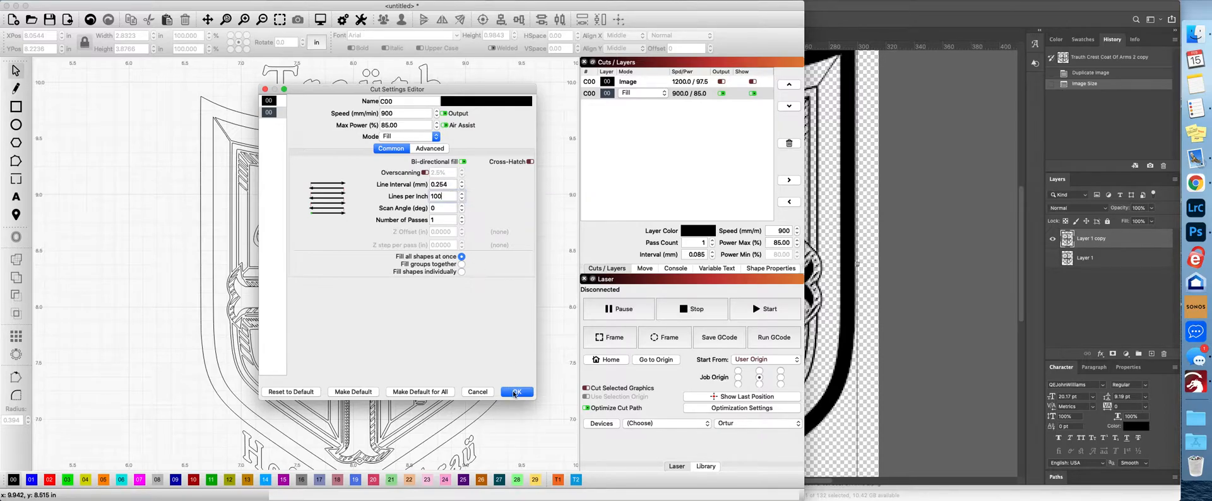
left_click(515, 391)
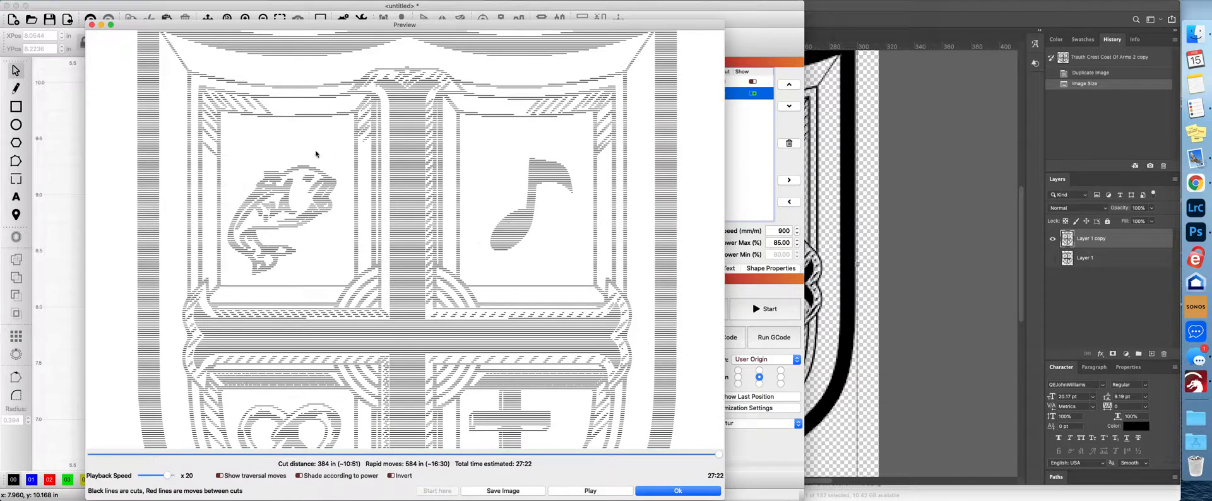
mouse_move(274, 270)
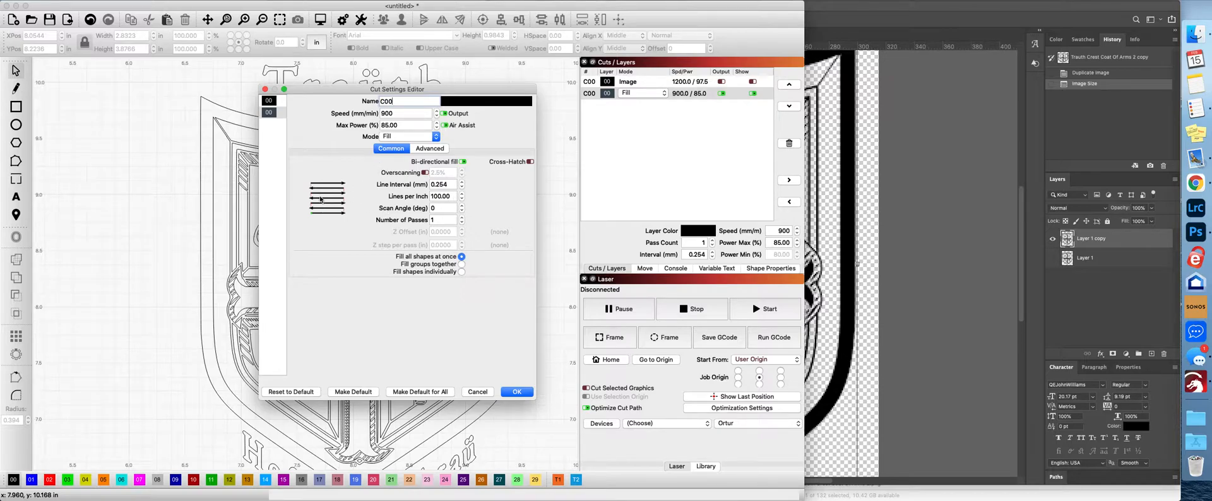
- Switch the crest layer to Offset Fill at 200 lines per inch (0.127 mm)
left_click(409, 137)
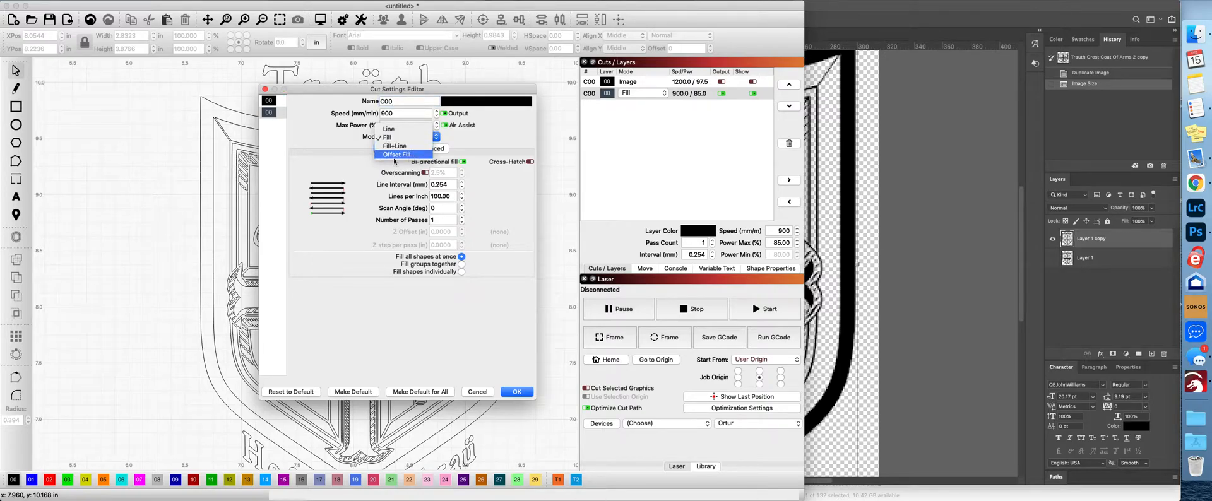
left_click(395, 154)
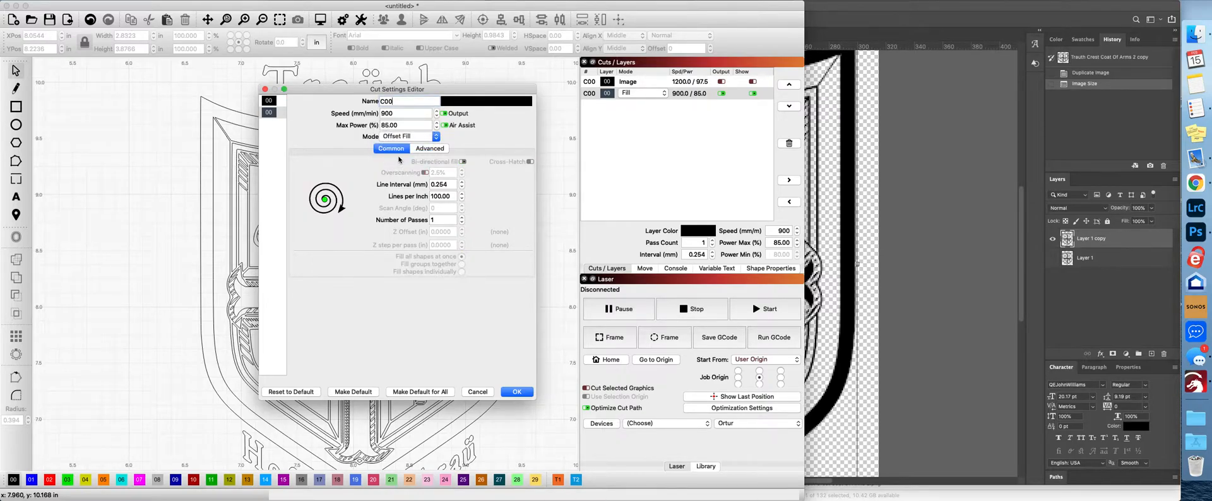
left_click(516, 391)
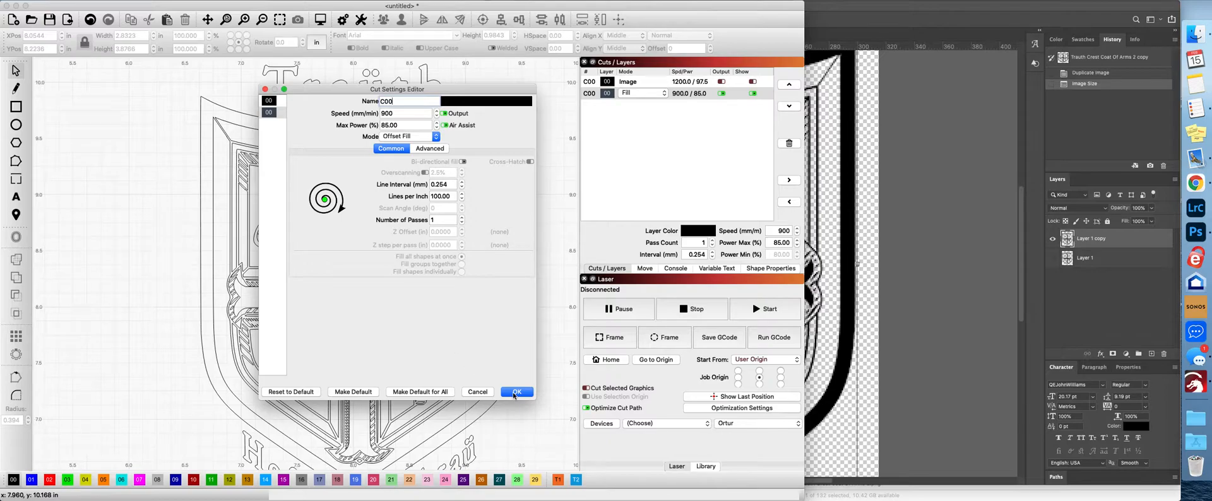
mouse_move(448, 203)
type("200")
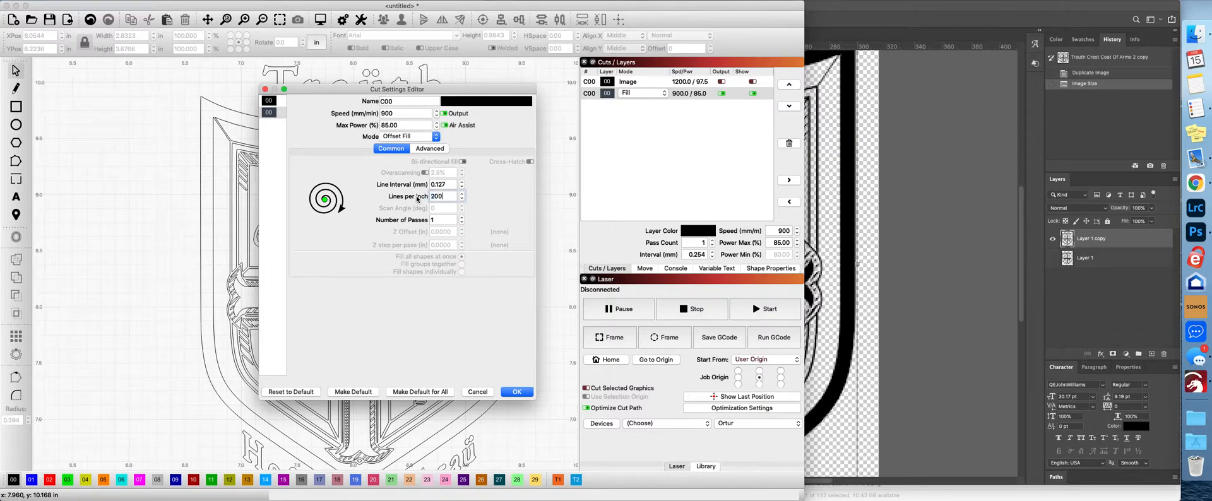
left_click(516, 391)
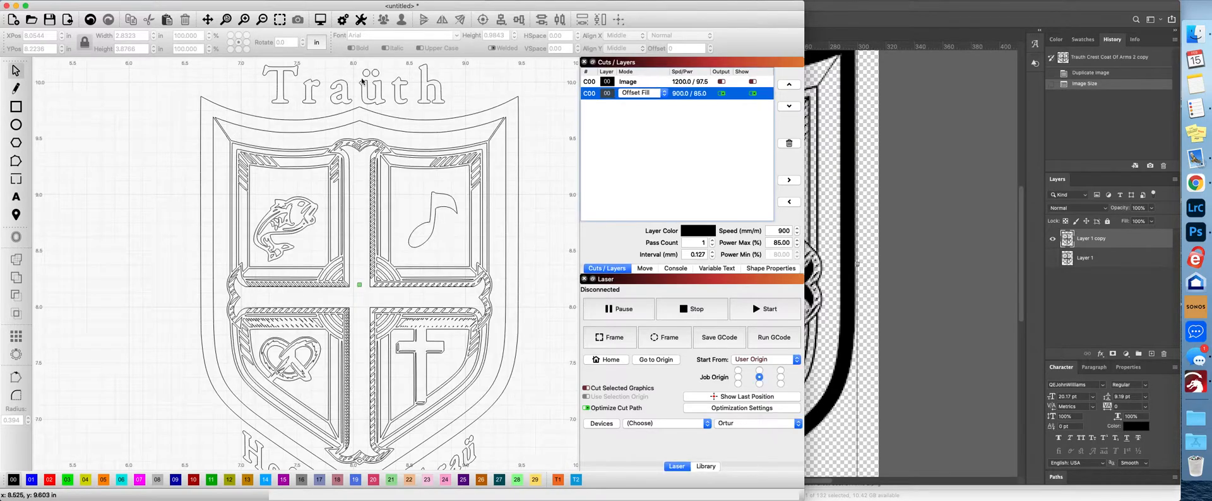
mouse_move(497, 265)
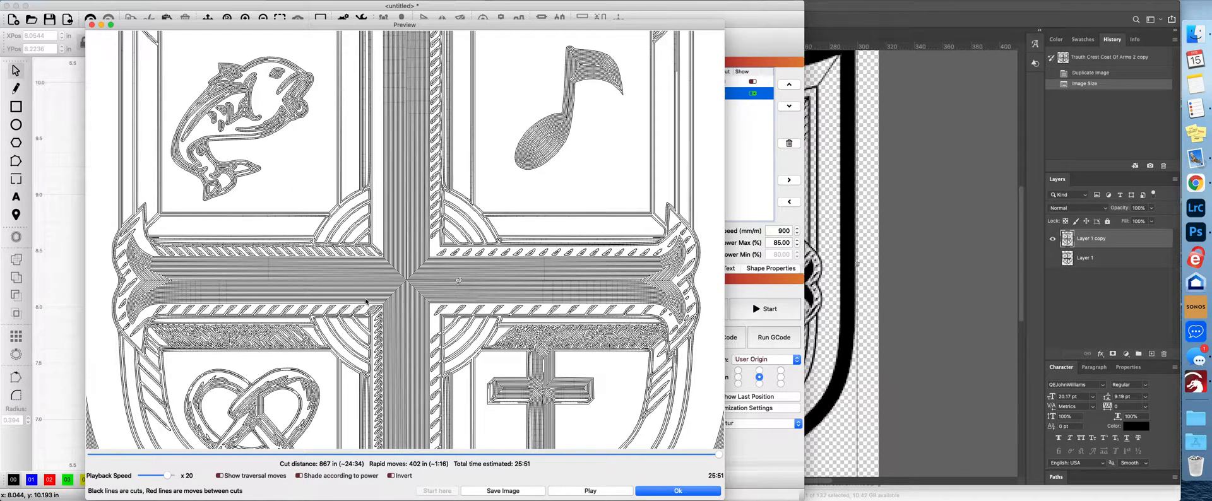
mouse_move(452, 283)
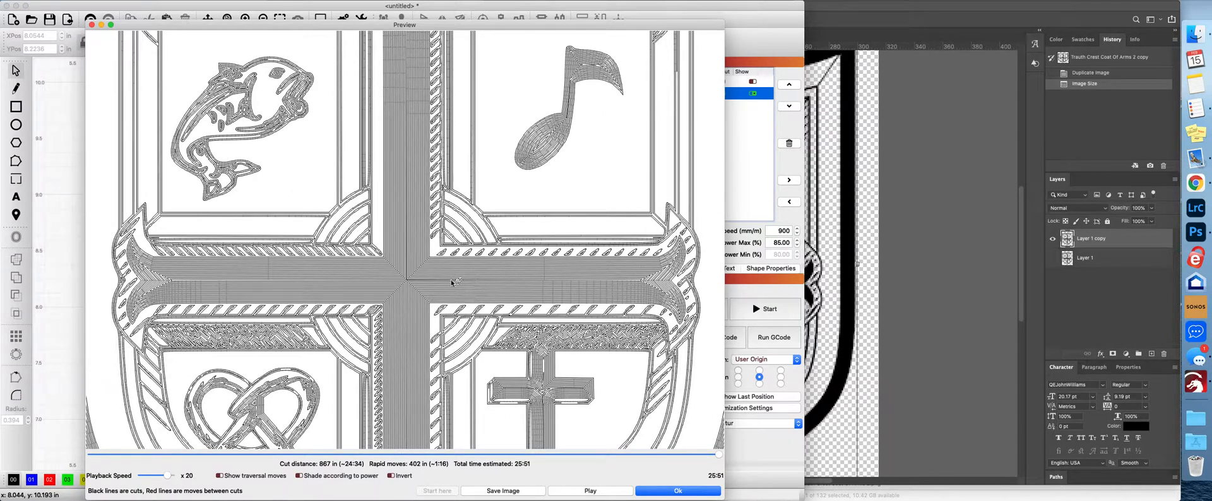
mouse_move(532, 147)
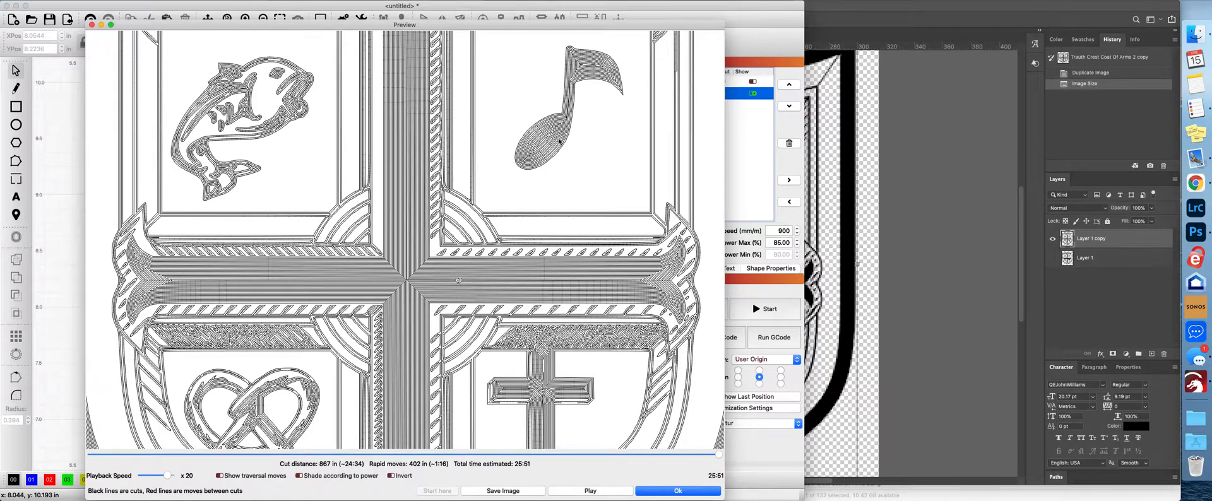
mouse_move(455, 149)
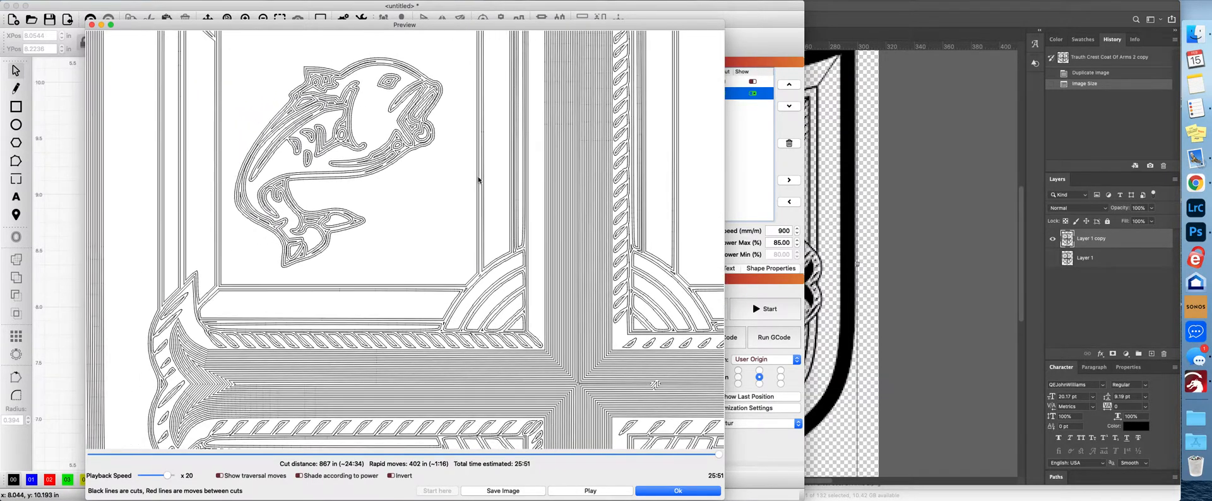
mouse_move(509, 447)
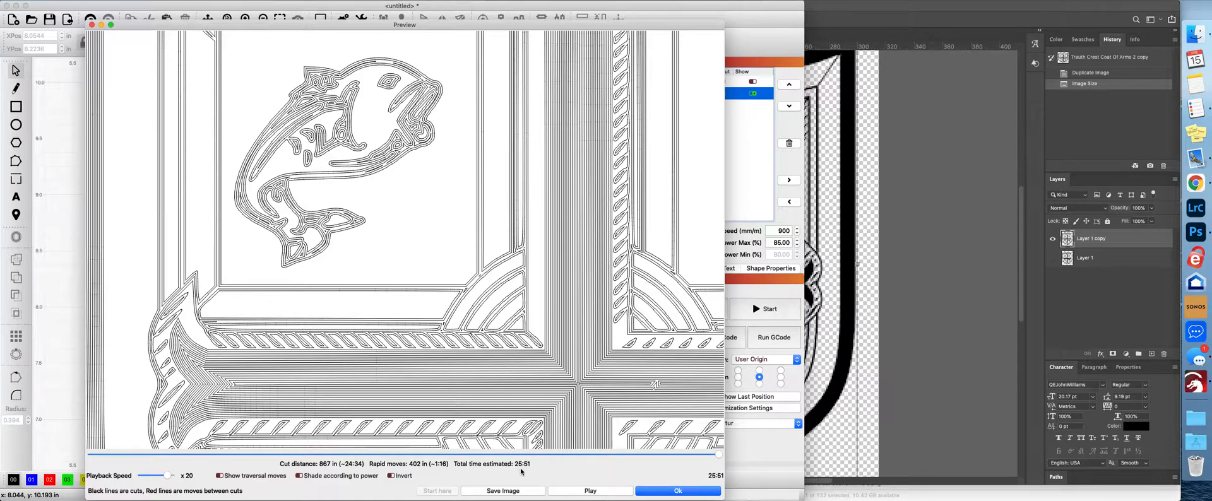
mouse_move(535, 470)
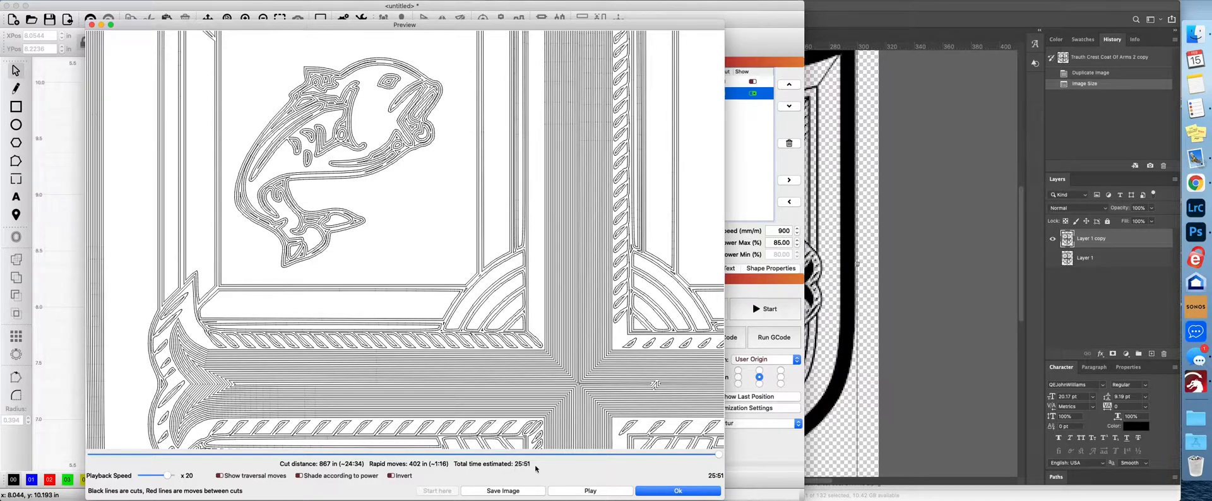
mouse_move(579, 469)
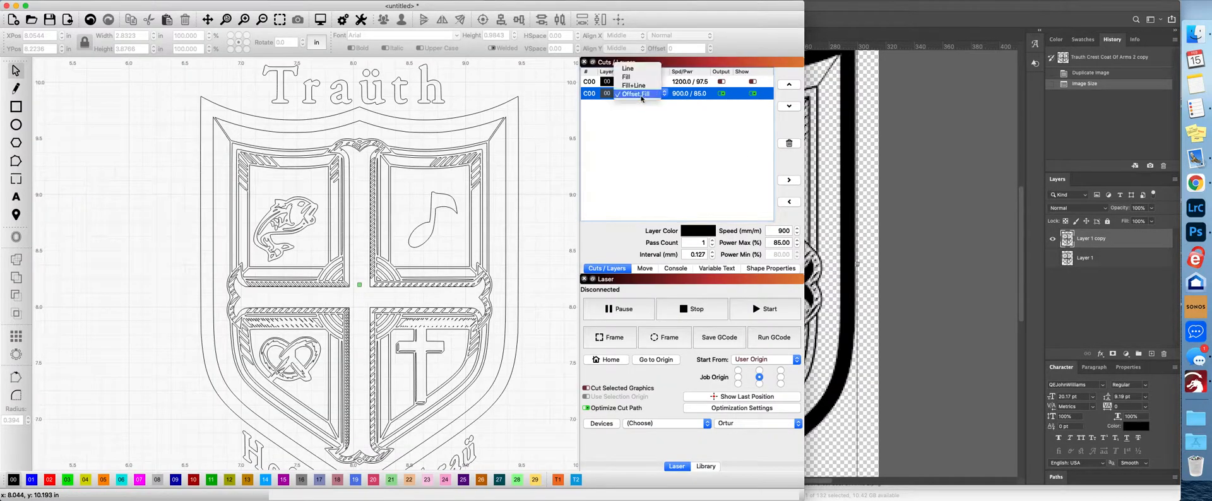
- Return the crest layer to plain Fill at 200 lines per inch and preview it at about 54:33
left_click(626, 77)
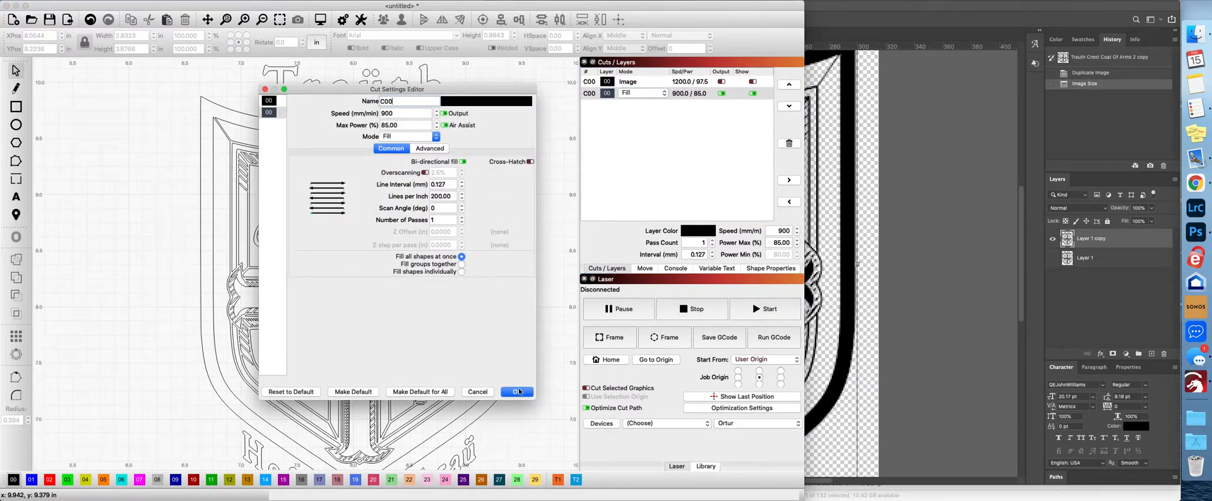
left_click(516, 392)
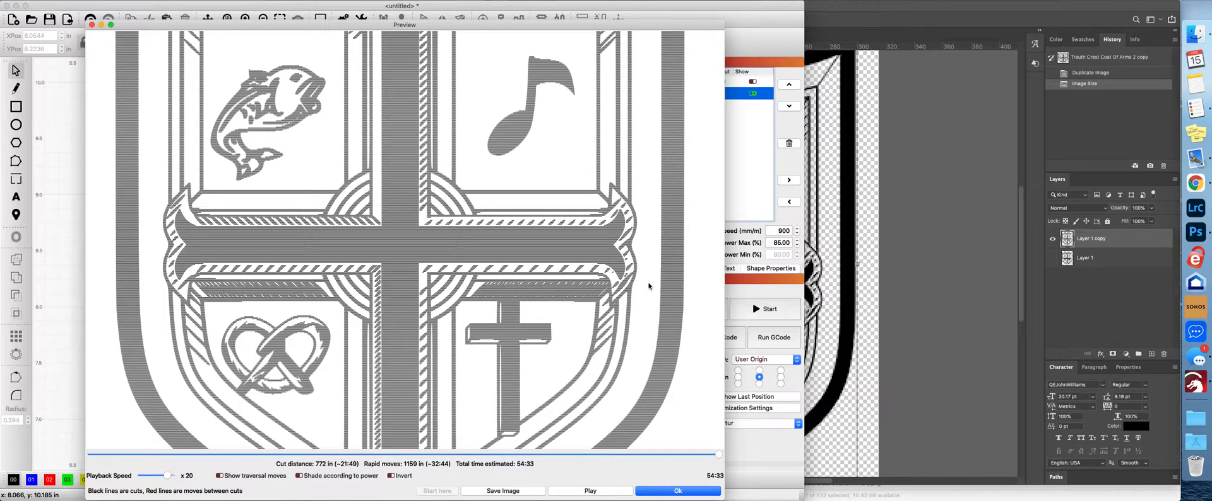
mouse_move(385, 306)
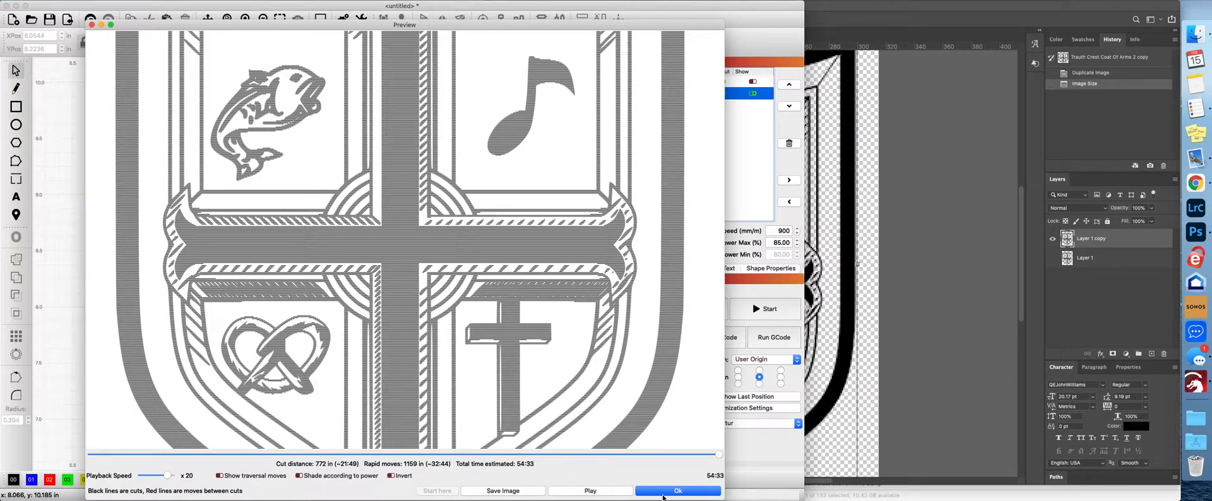
mouse_move(669, 492)
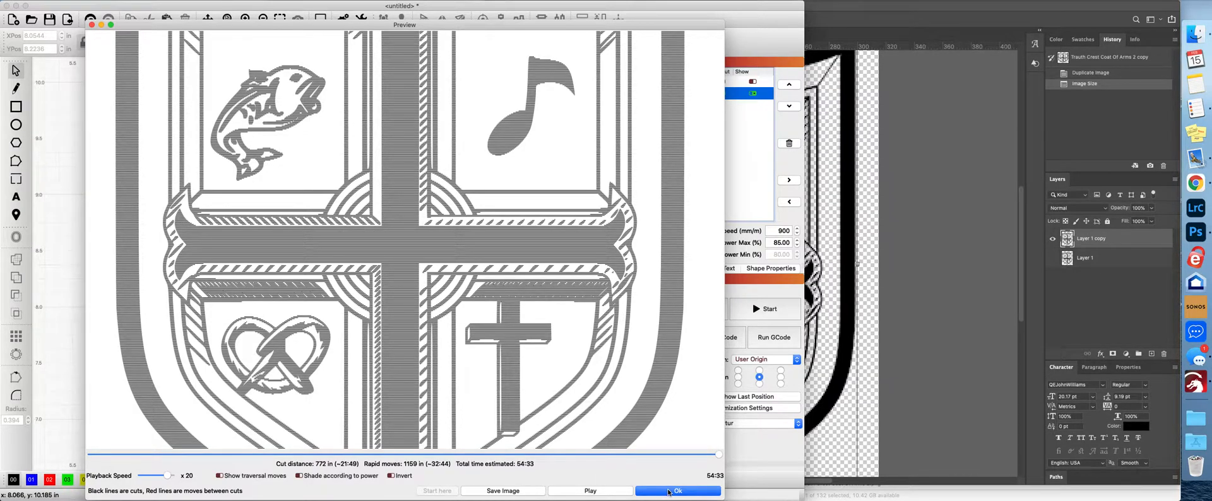
left_click(676, 490)
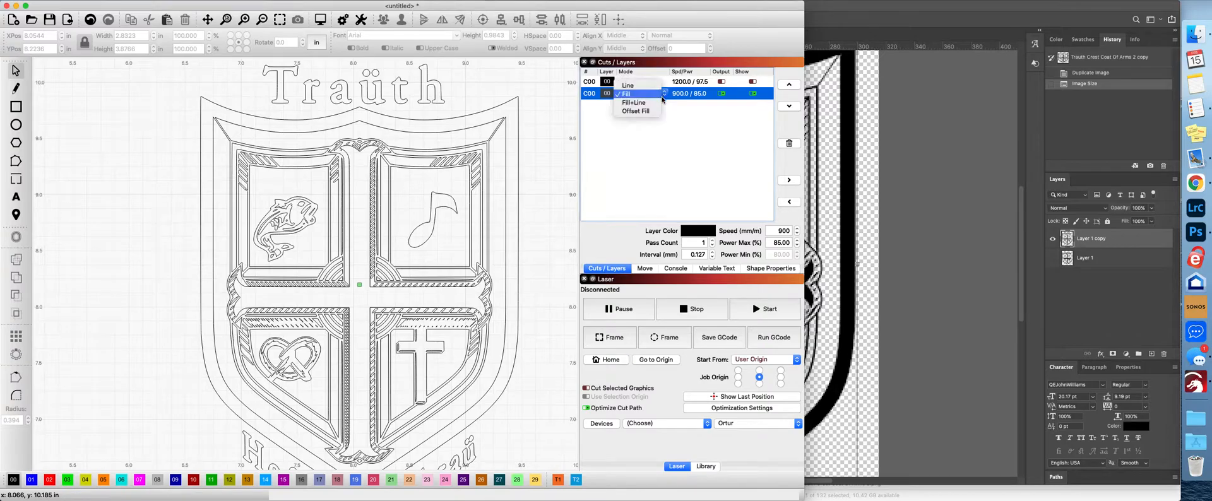
- Set the crest layer to Fill+Line, review the Line (after fill) settings, and preview it at about 1:00:15
left_click(634, 103)
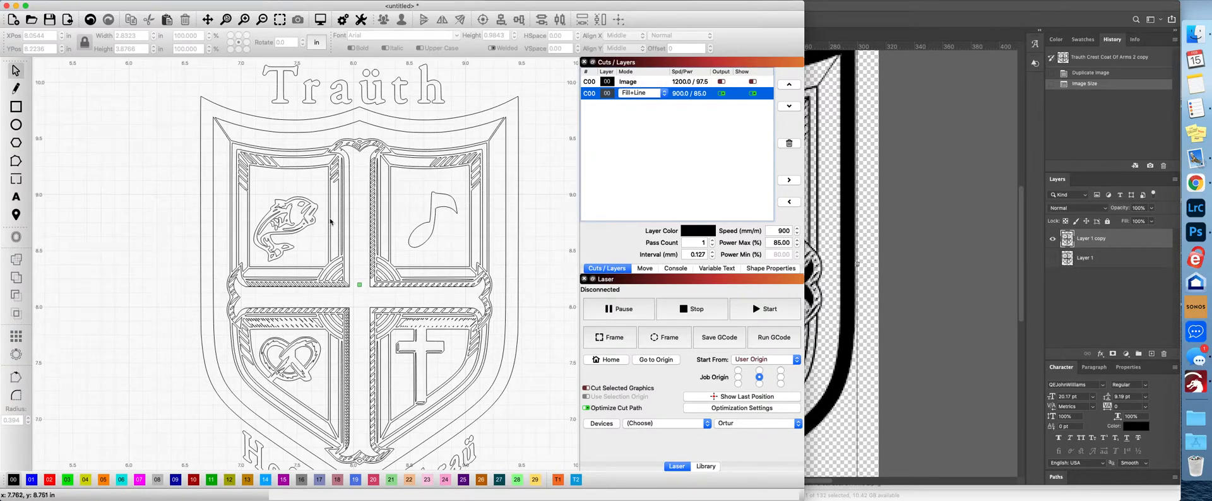
double_click(634, 93)
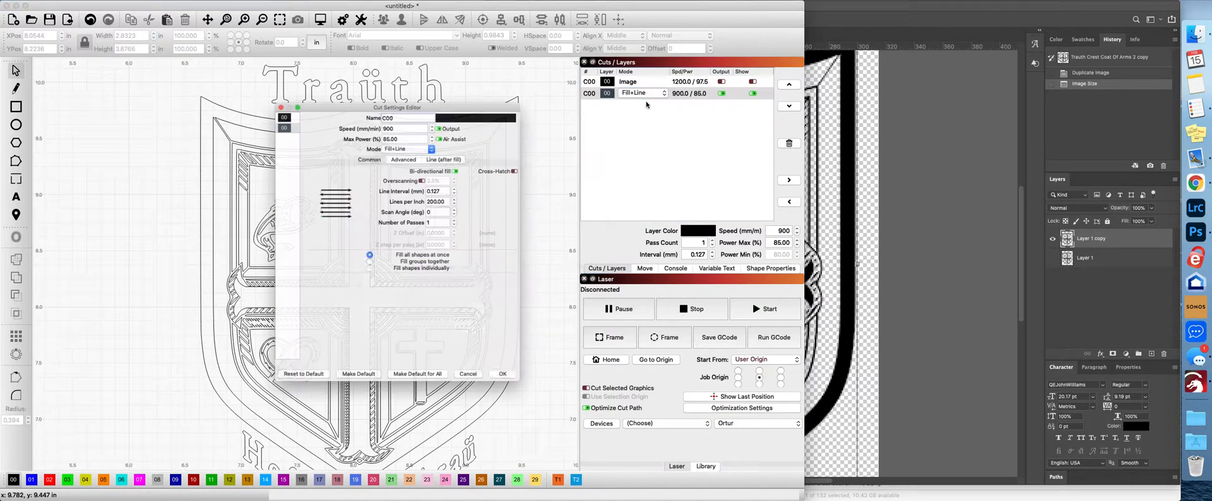
left_click(450, 148)
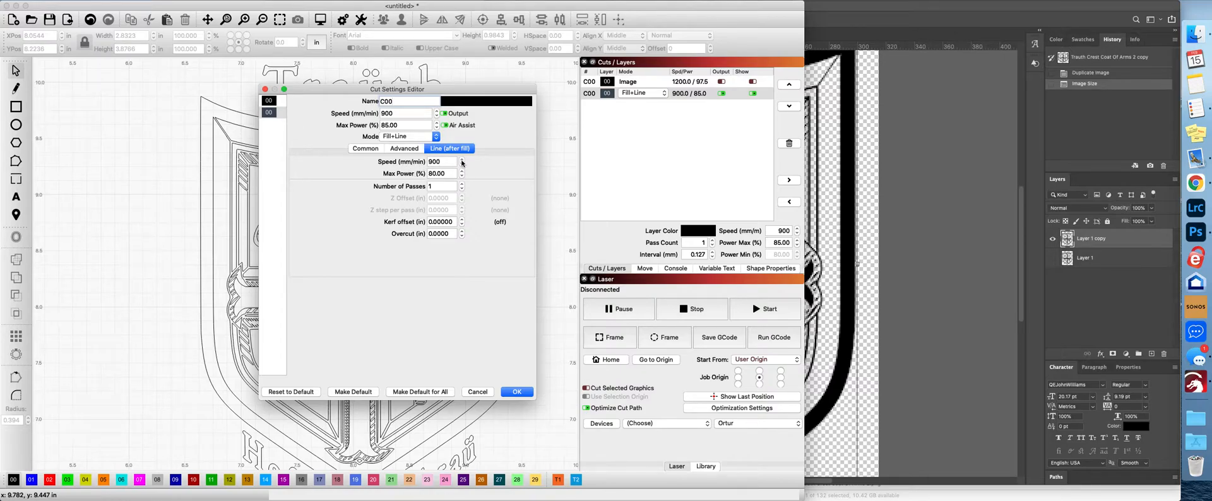
left_click(364, 149)
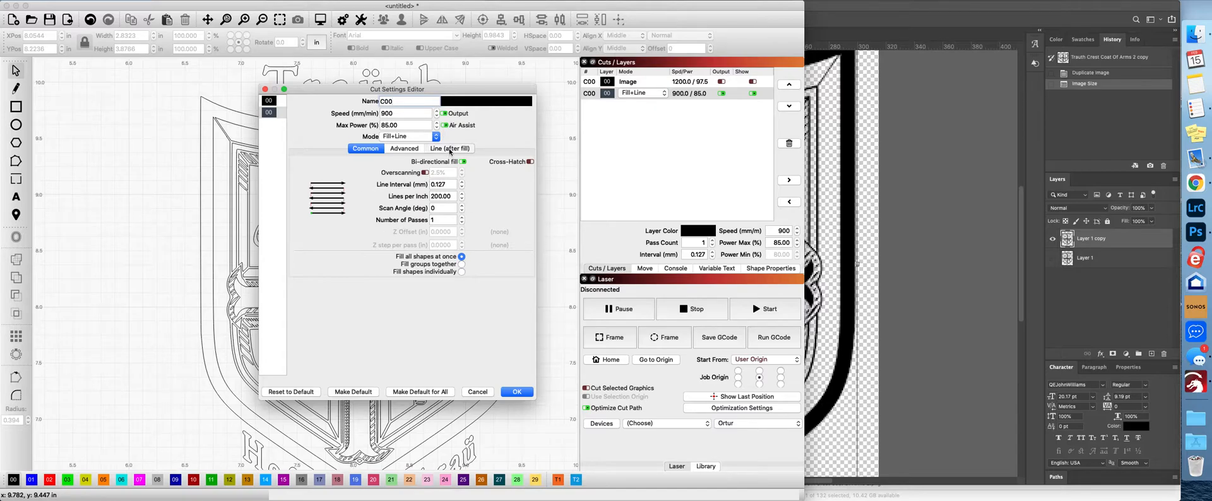
left_click(449, 149)
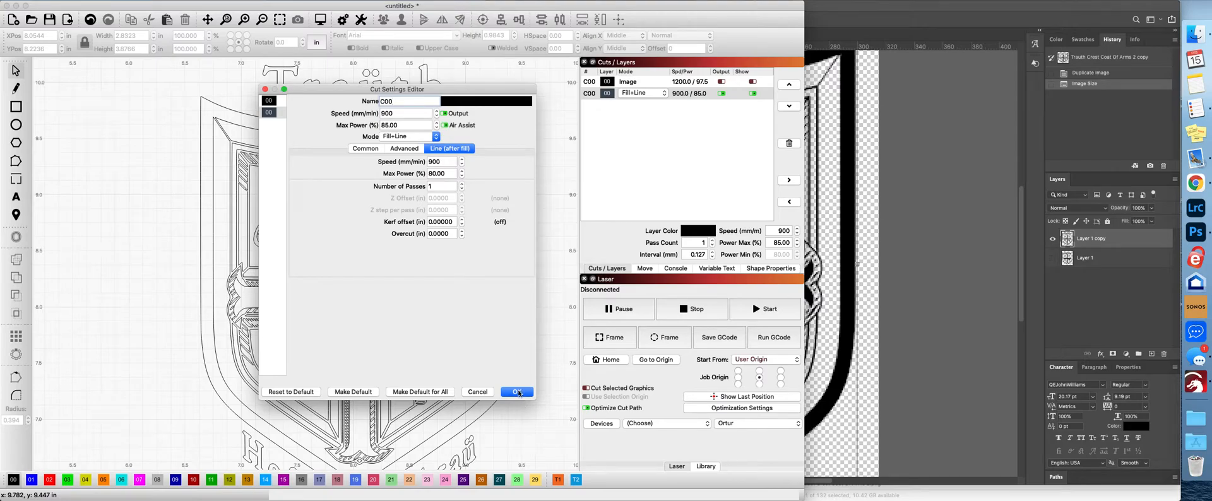
left_click(516, 392)
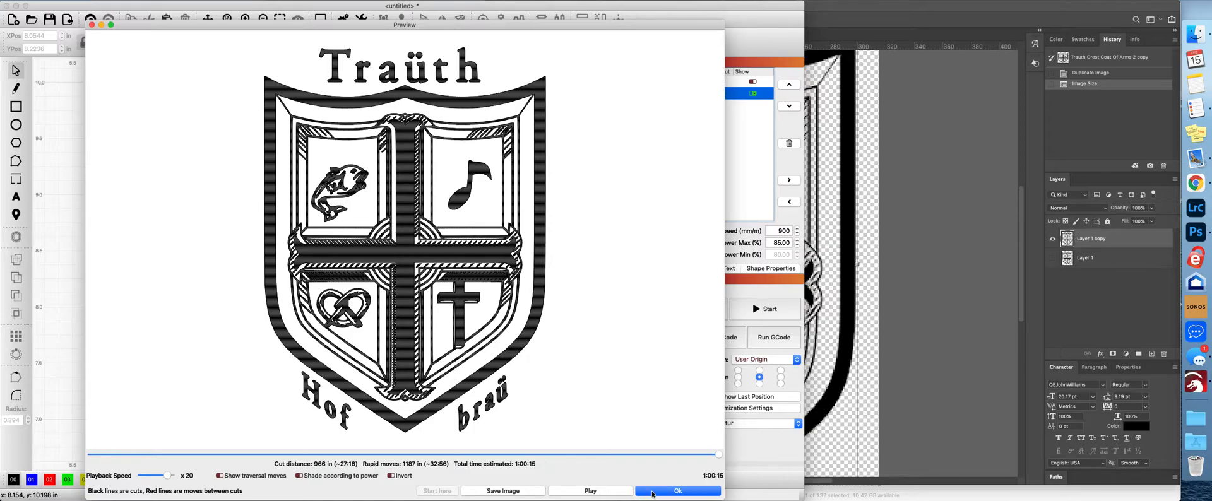
left_click(677, 491)
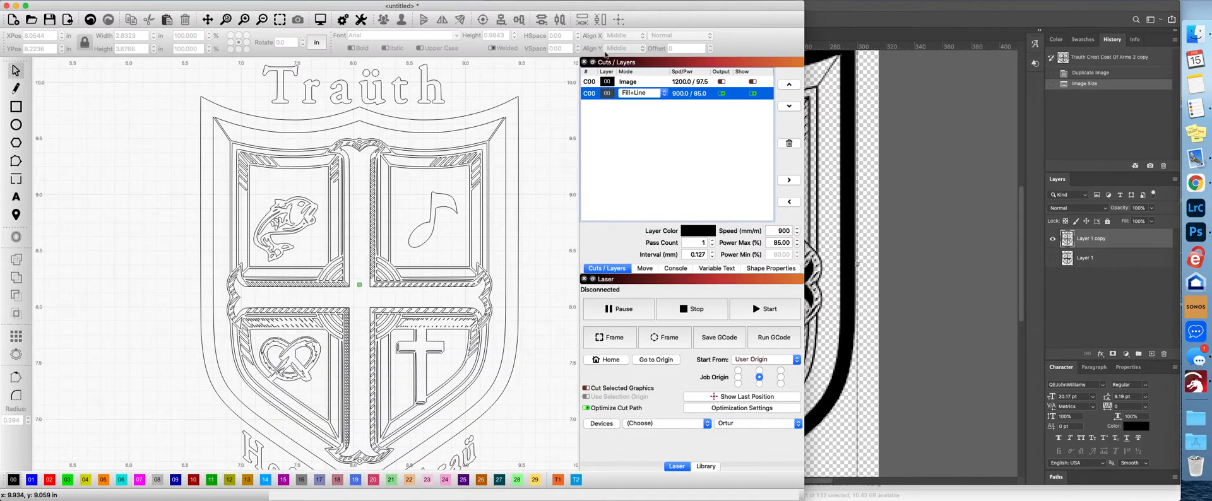
- Set the image layer to 85 percent max power and preview the whole job at about 1:21:35
left_click(751, 81)
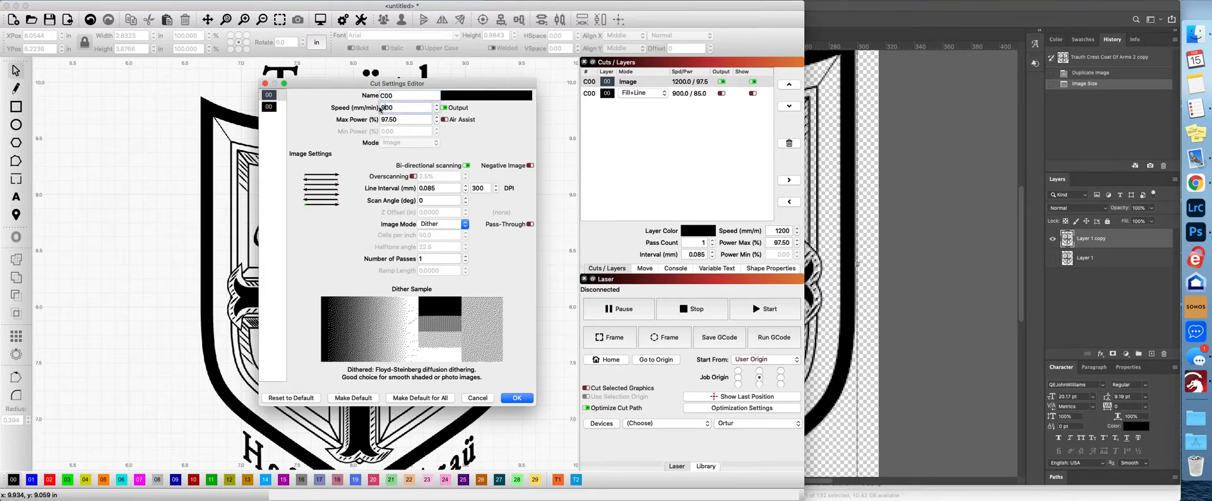
left_click(402, 119)
type("85")
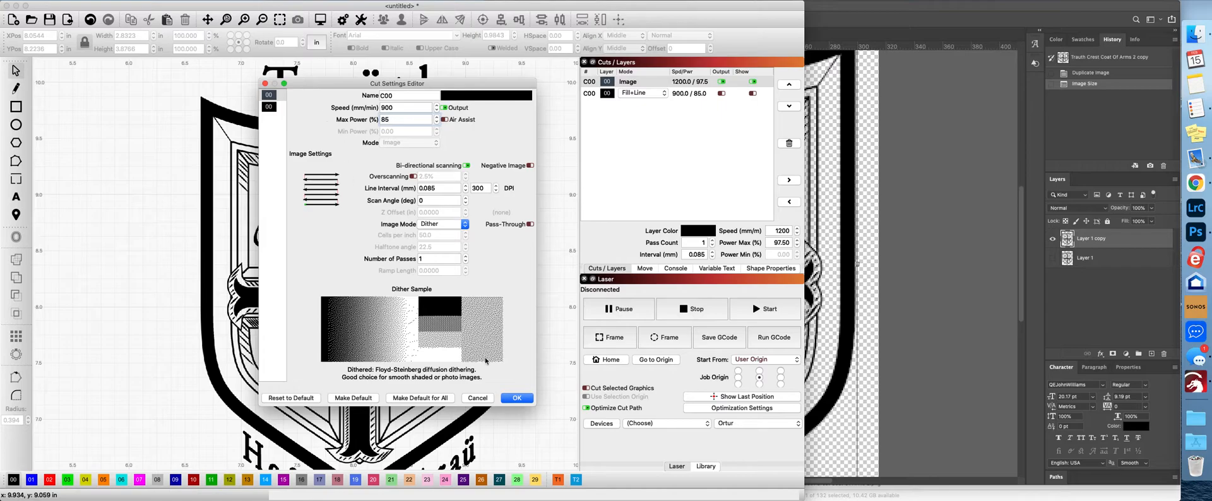
left_click(517, 398)
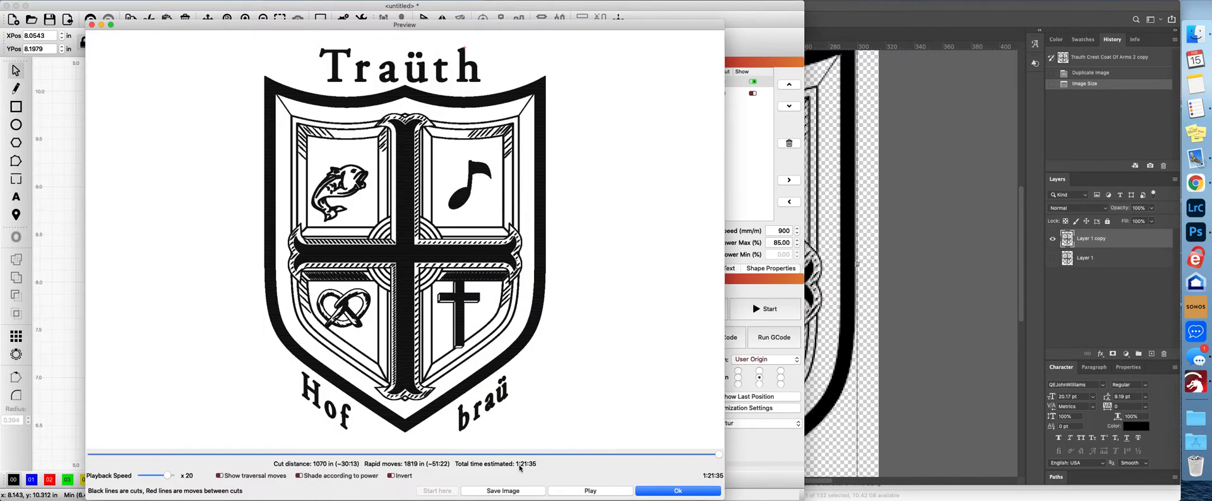
mouse_move(553, 470)
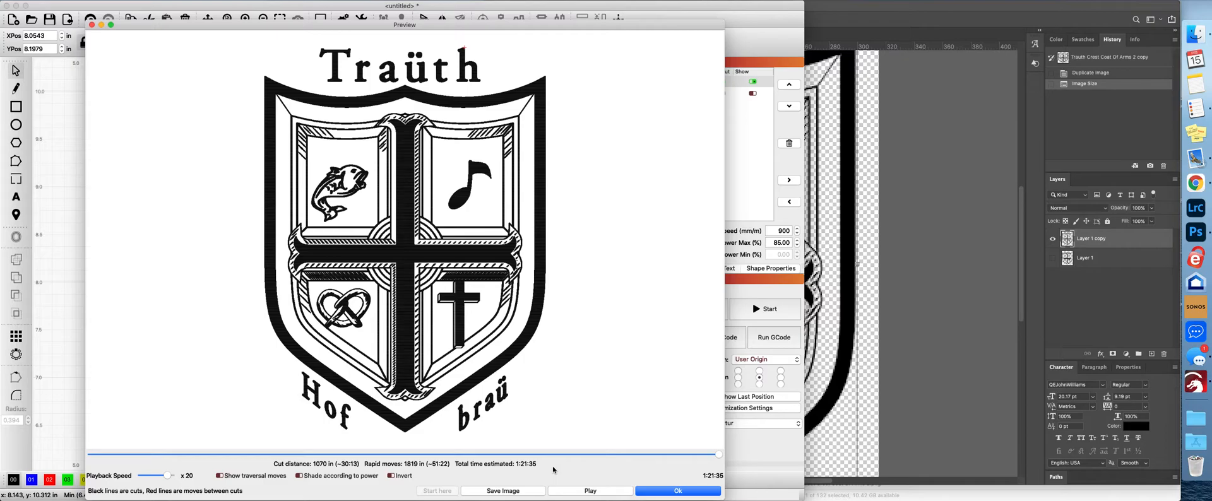
mouse_move(657, 490)
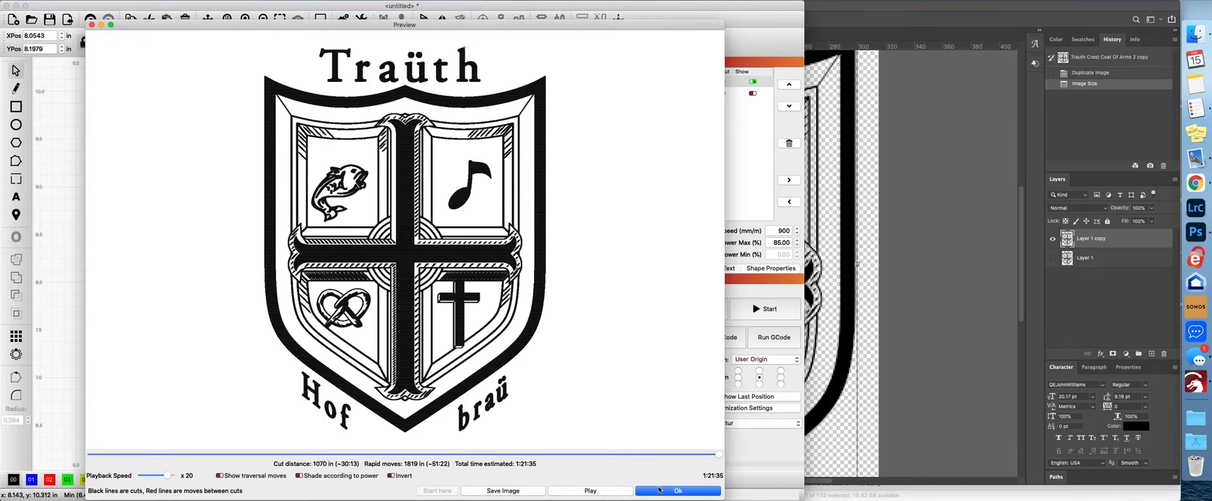